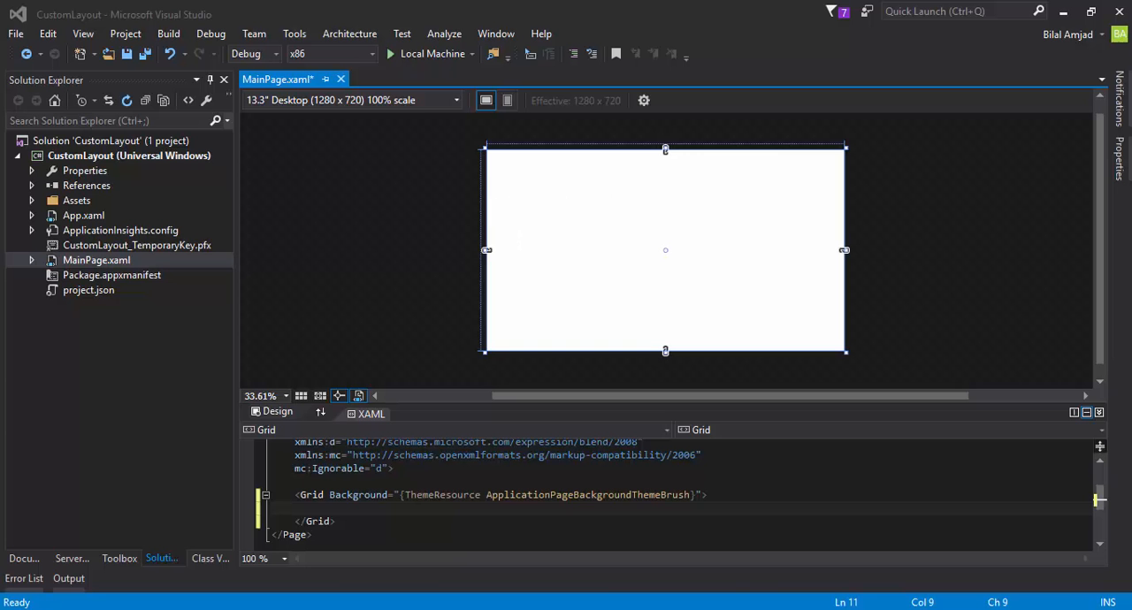
- Add <Button Content="Home"/> on a new line inside the page's Grid
{"action": "key", "text": "ctrl+s"}
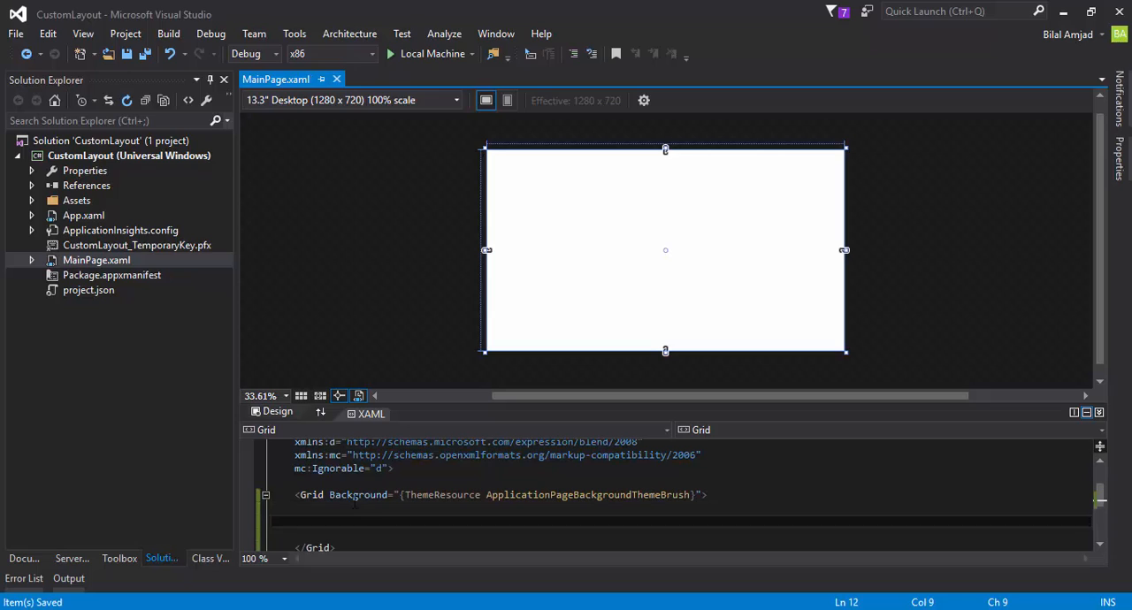
{"action": "left_click", "coordinate": [319, 520]}
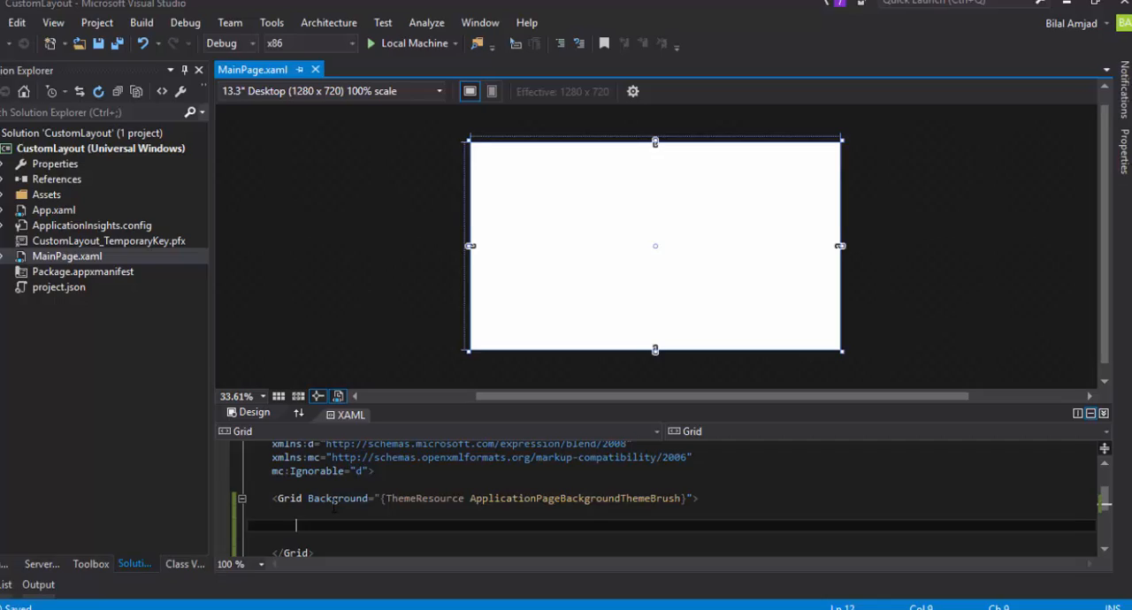
{"action": "type", "text": "<Button"}
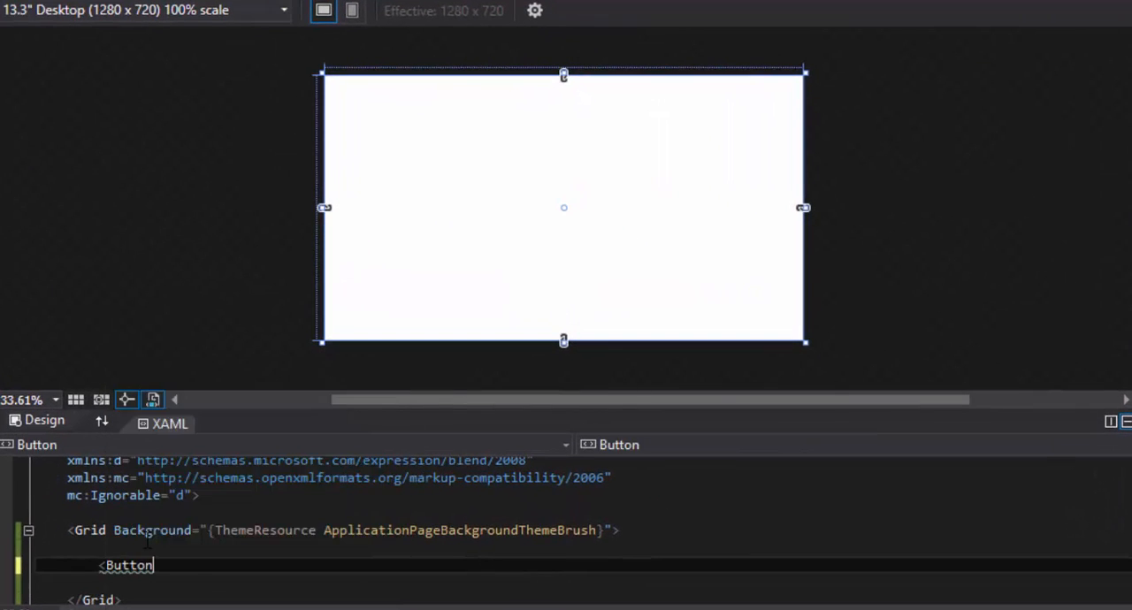
{"action": "type", "text": "Content=\"\""}
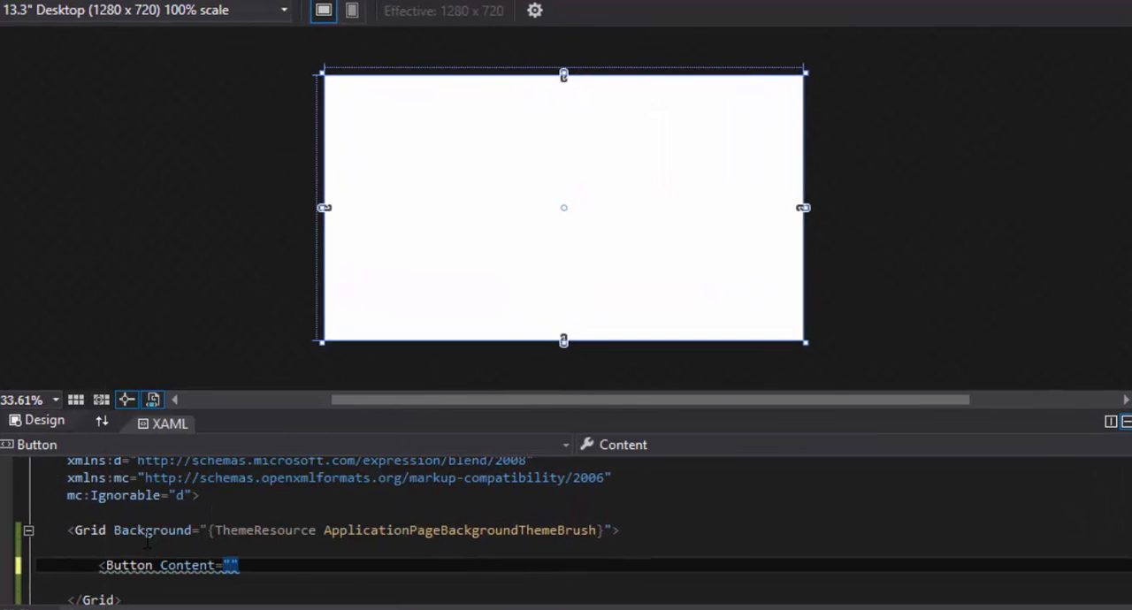
{"action": "type", "text": "Home"}
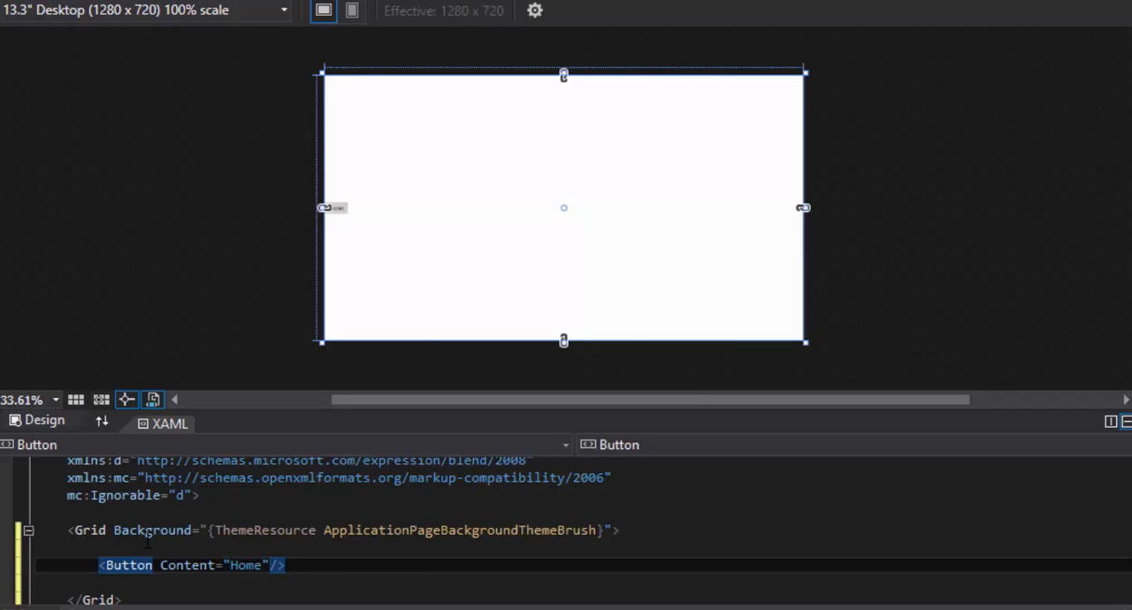
{"action": "mouse_move", "coordinate": [334, 217]}
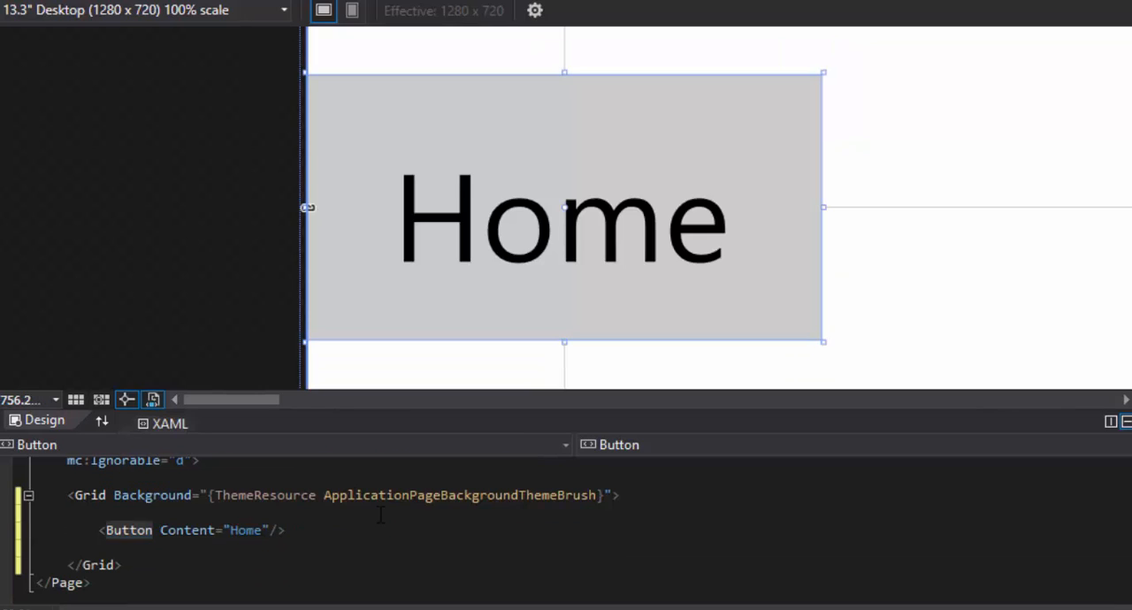
- Show the Document Outline and open the Button node's context menu for Edit Template
{"action": "right_click", "coordinate": [475, 194]}
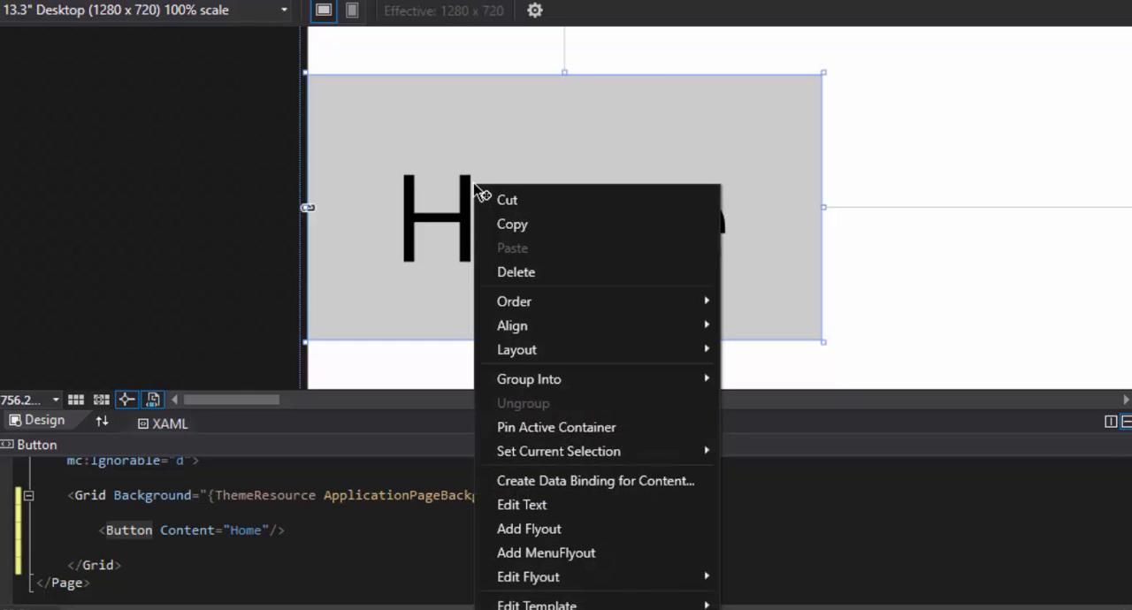
{"action": "mouse_move", "coordinate": [285, 334]}
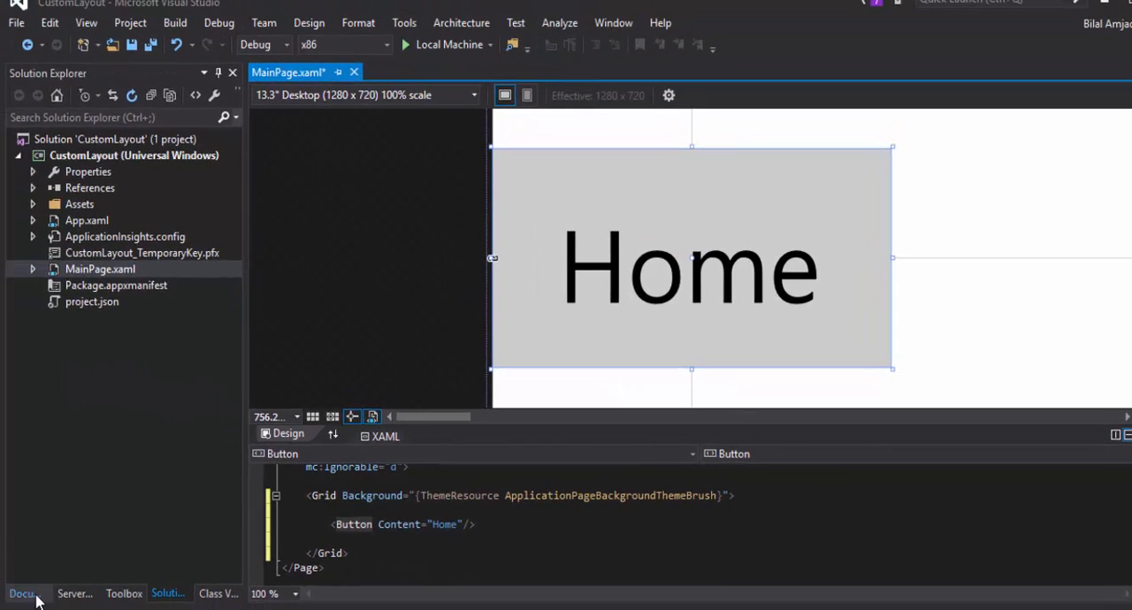
{"action": "left_click", "coordinate": [23, 594]}
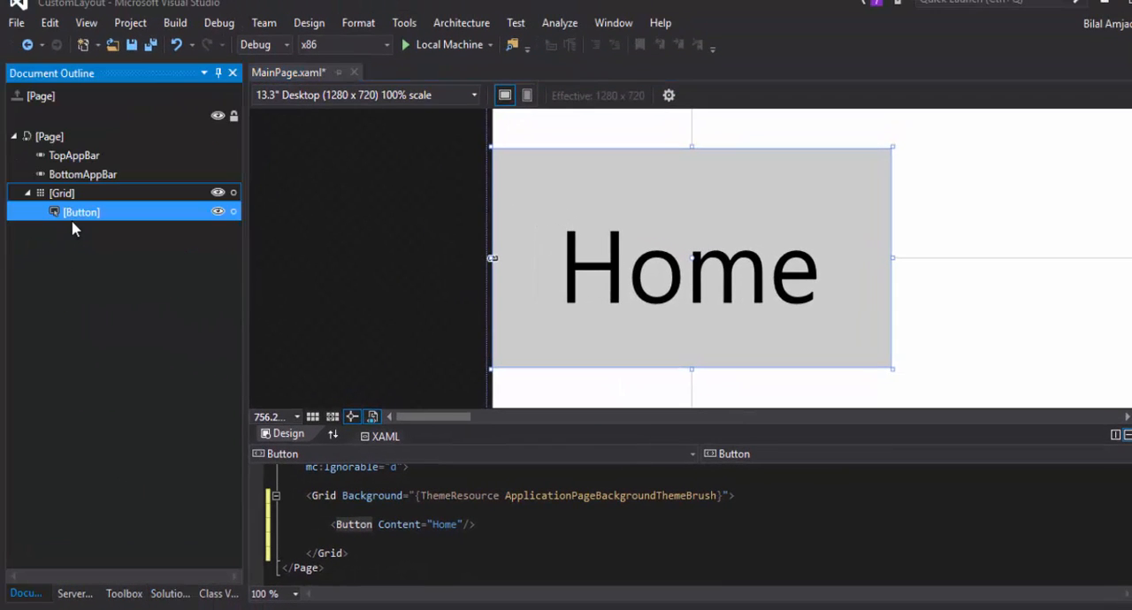
{"action": "right_click", "coordinate": [82, 212]}
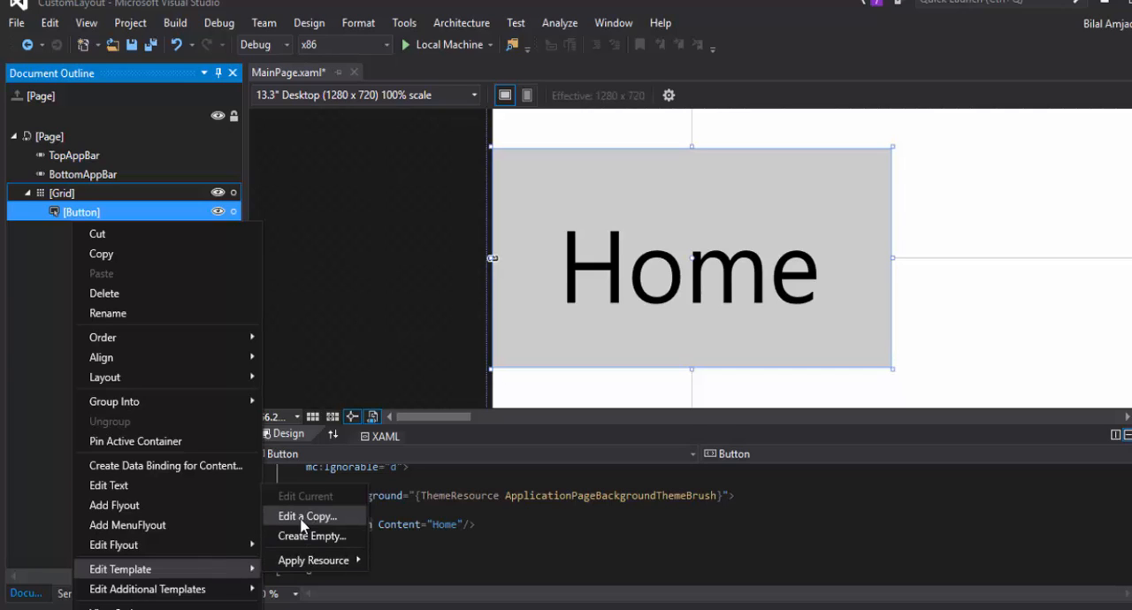
{"action": "mouse_move", "coordinate": [299, 521]}
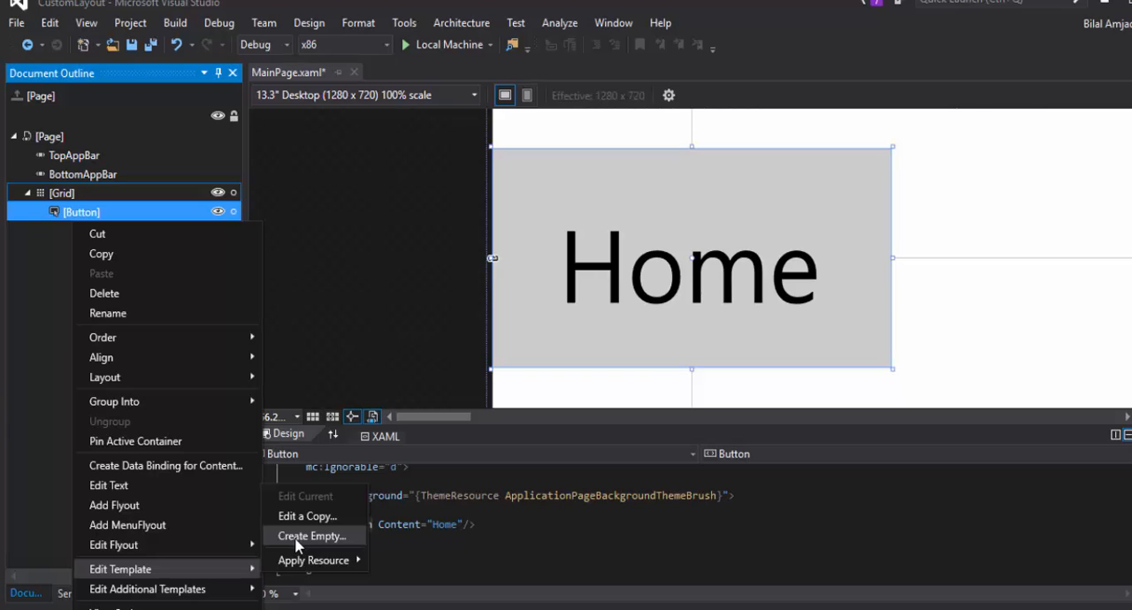
{"action": "mouse_move", "coordinate": [307, 516]}
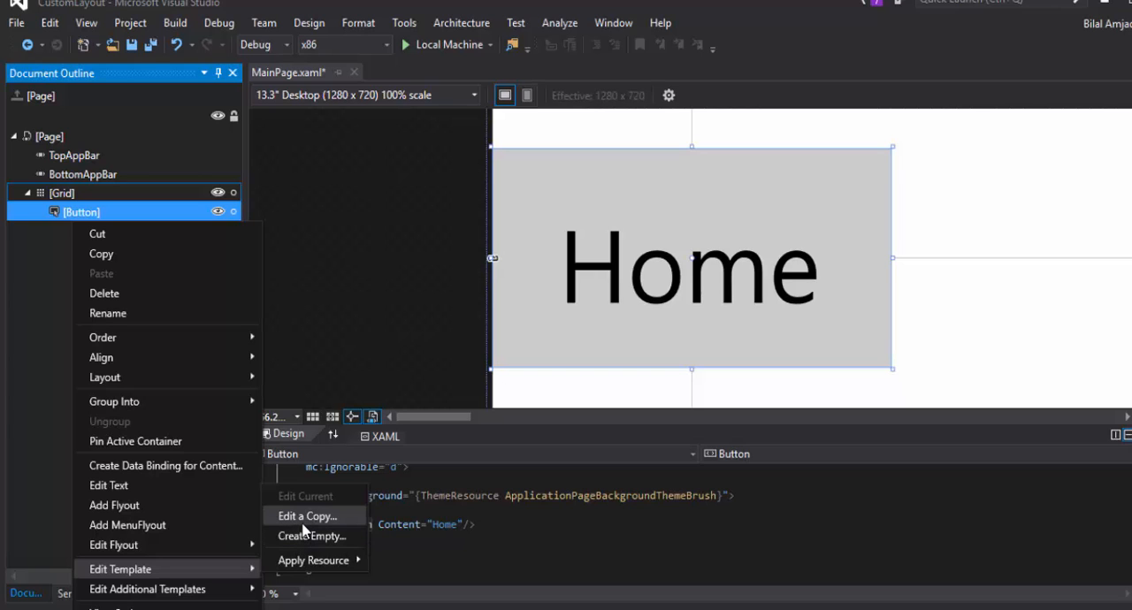
- Copy the default button template as the style homeButton, defined in this document
{"action": "left_click", "coordinate": [307, 516]}
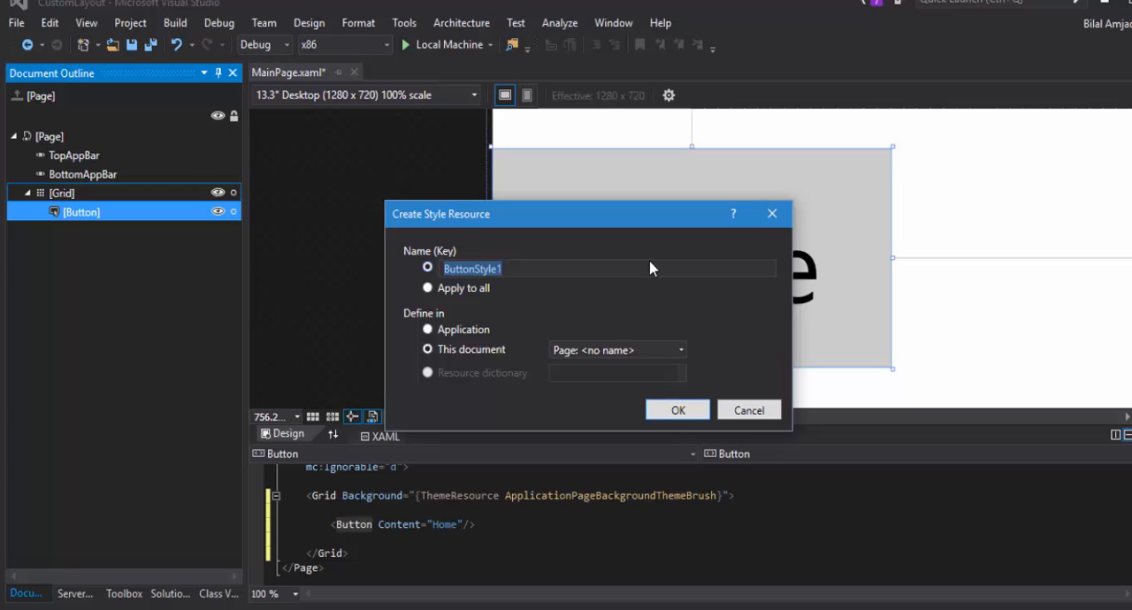
{"action": "type", "text": "home"}
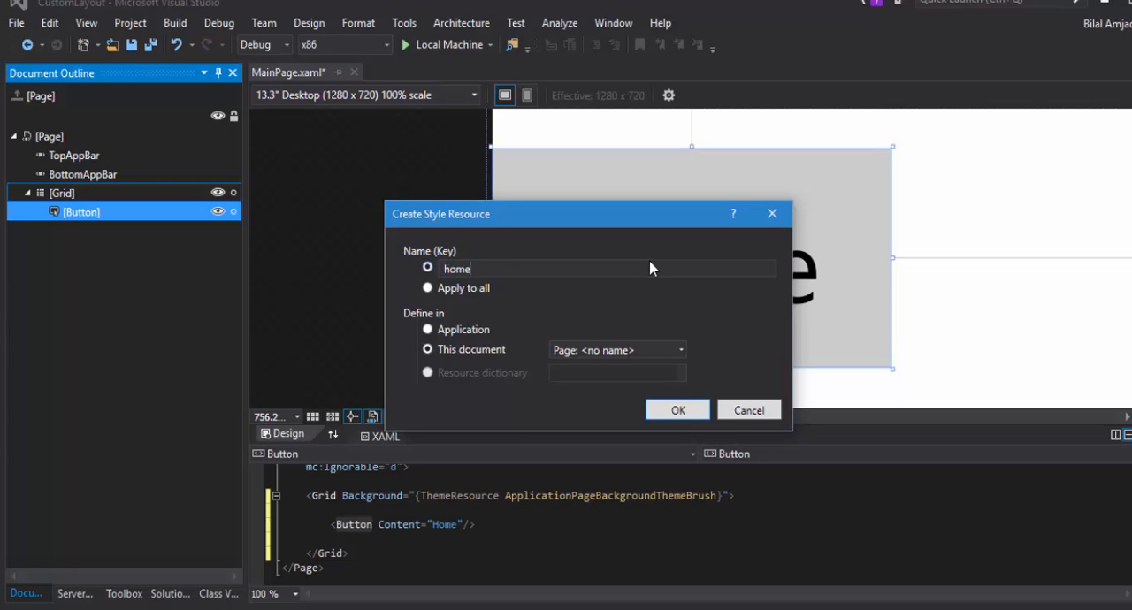
{"action": "type", "text": "Button"}
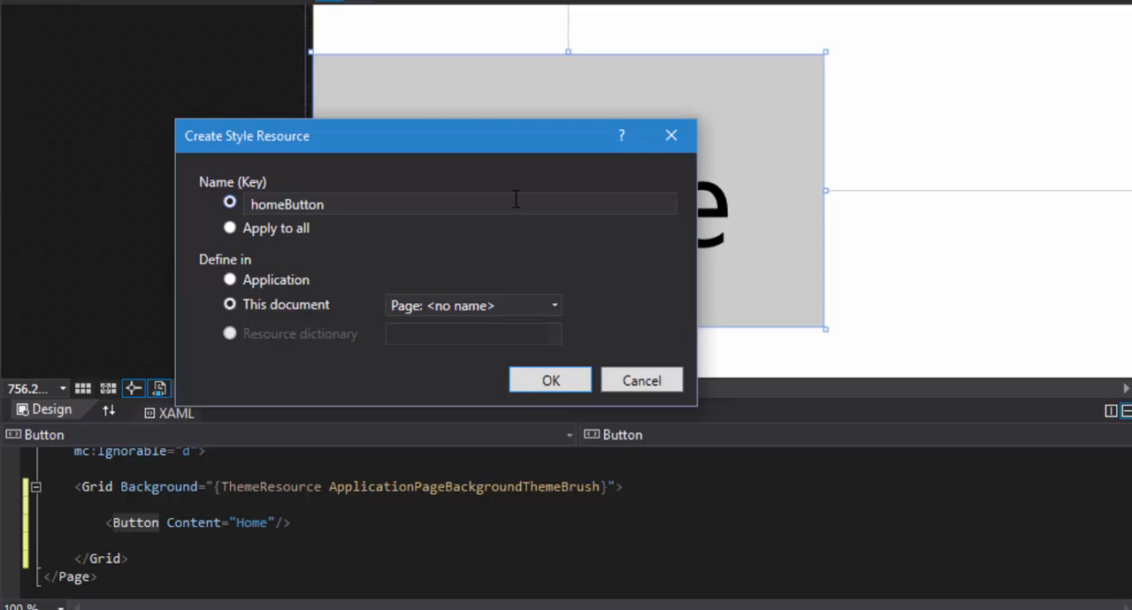
{"action": "left_click", "coordinate": [452, 204]}
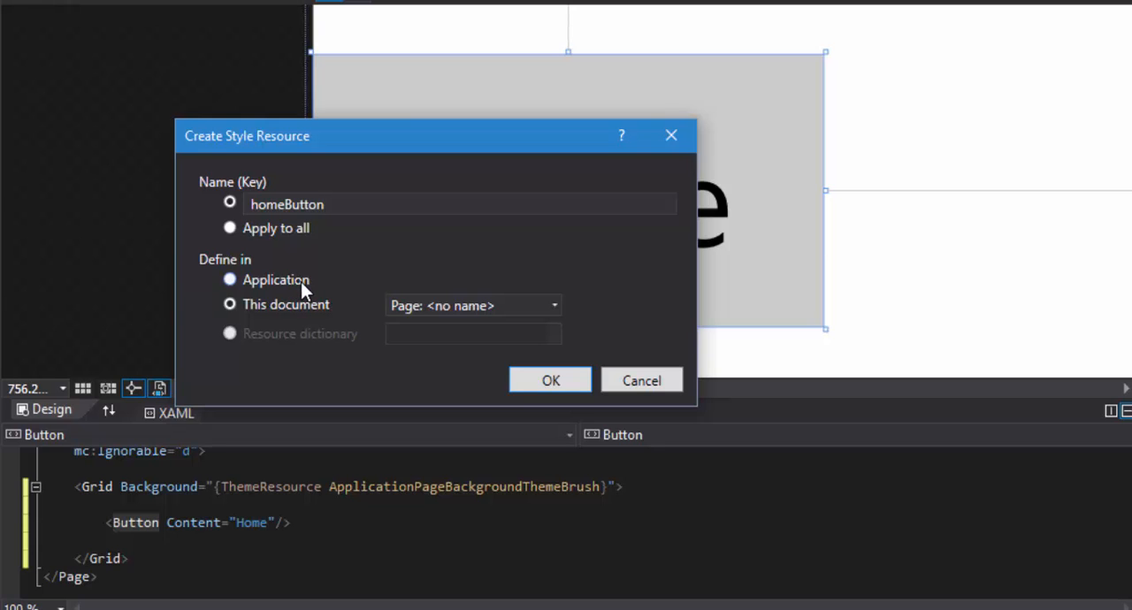
{"action": "mouse_move", "coordinate": [329, 290]}
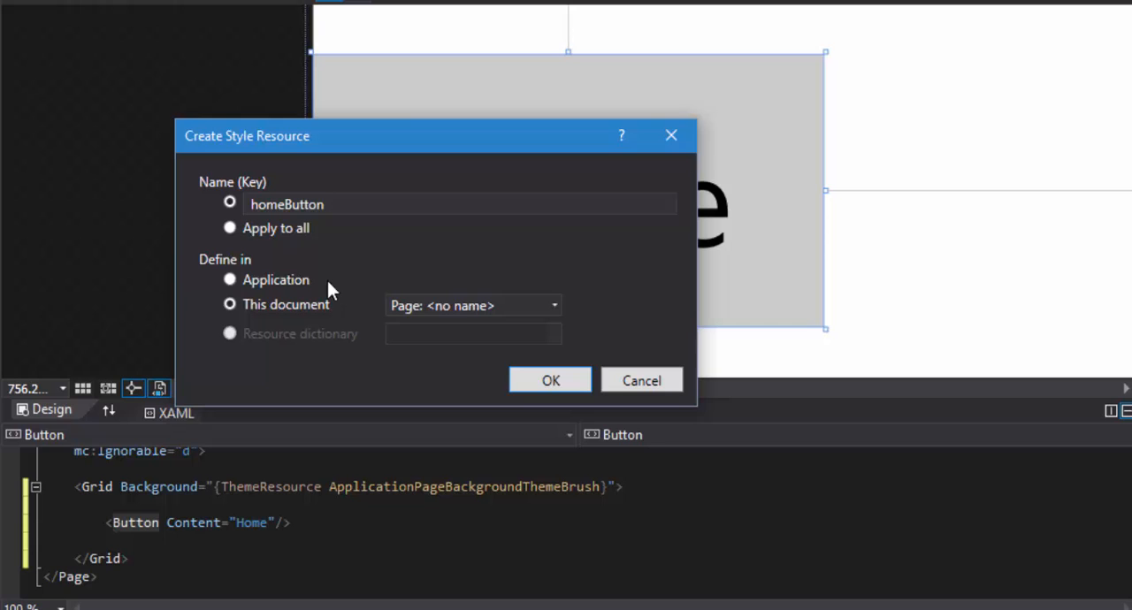
{"action": "mouse_move", "coordinate": [305, 305]}
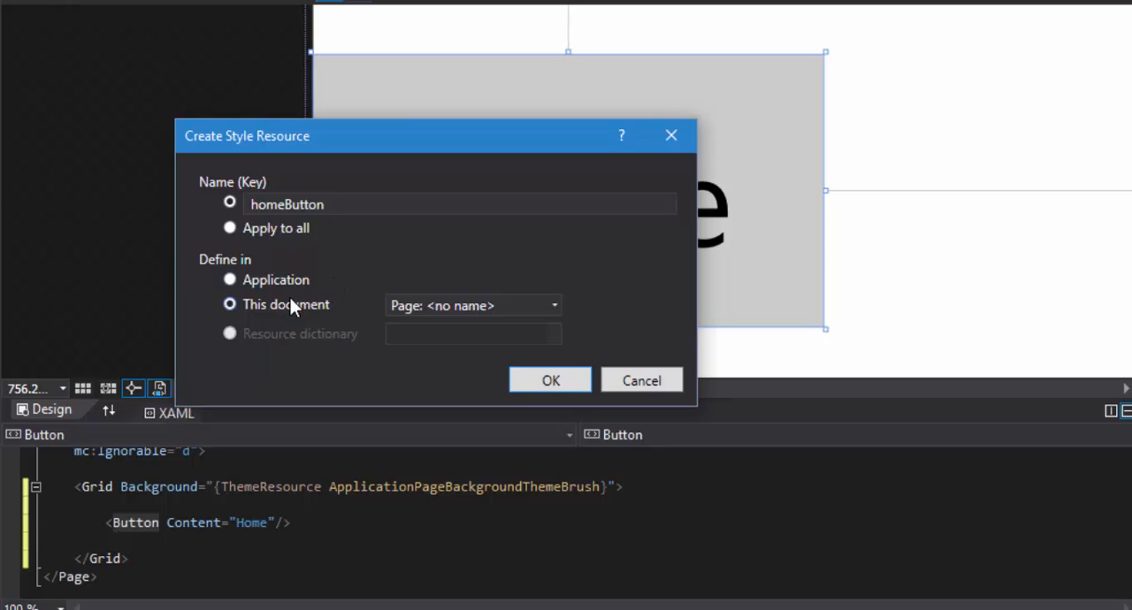
{"action": "mouse_move", "coordinate": [345, 208]}
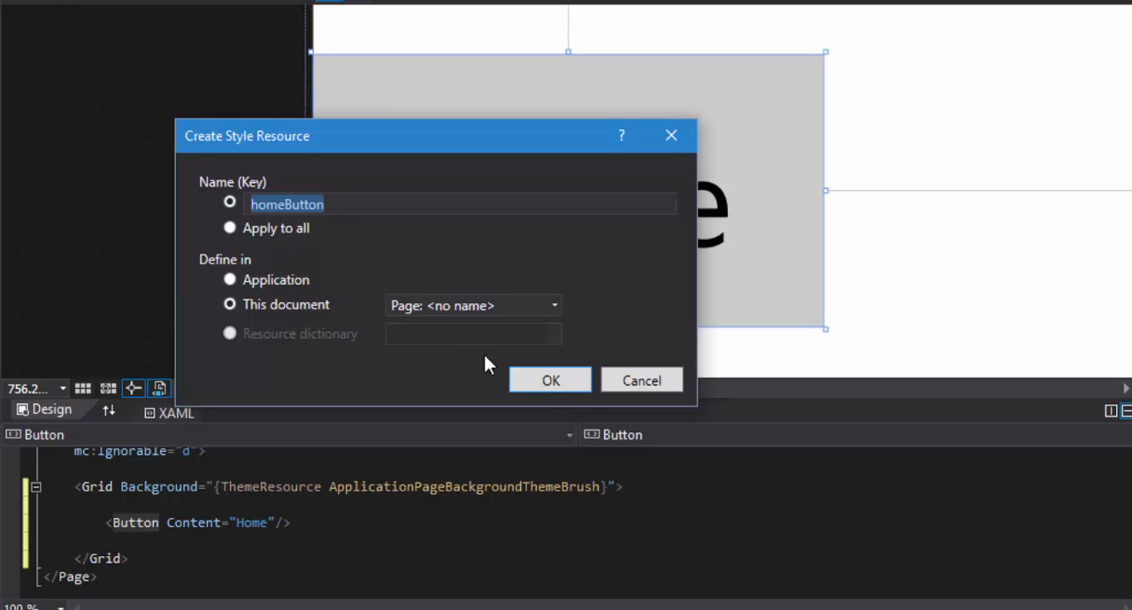
{"action": "left_click", "coordinate": [549, 380]}
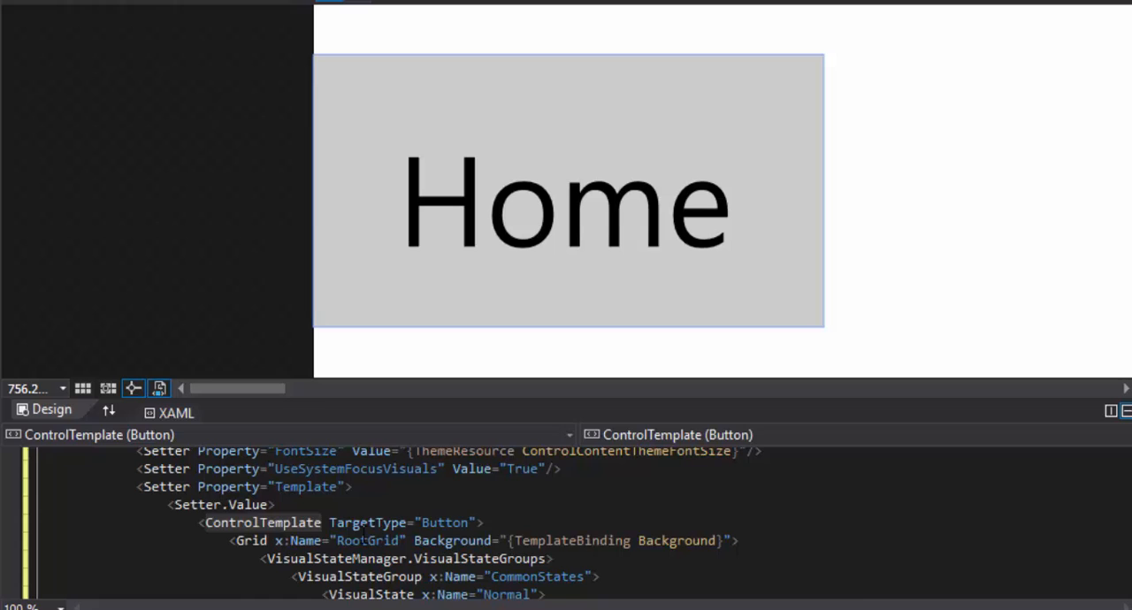
- Enlarge the XAML pane and expand the homeButton style in Page.Resources to reveal its setters
{"action": "scroll", "scroll_direction": "up", "scroll_amount": 3}
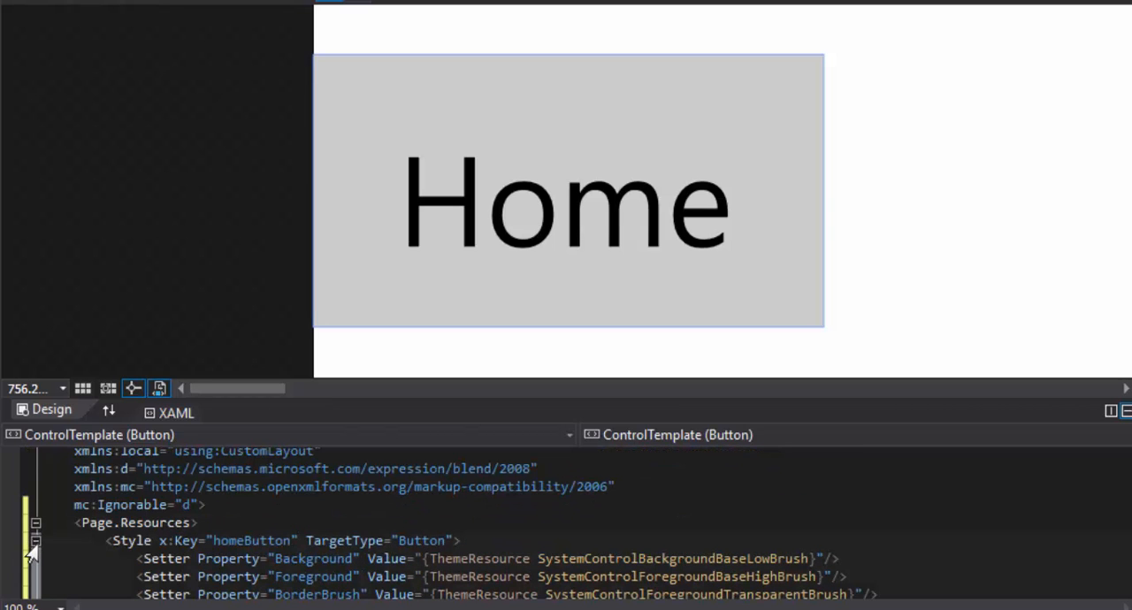
{"action": "left_click", "coordinate": [36, 541]}
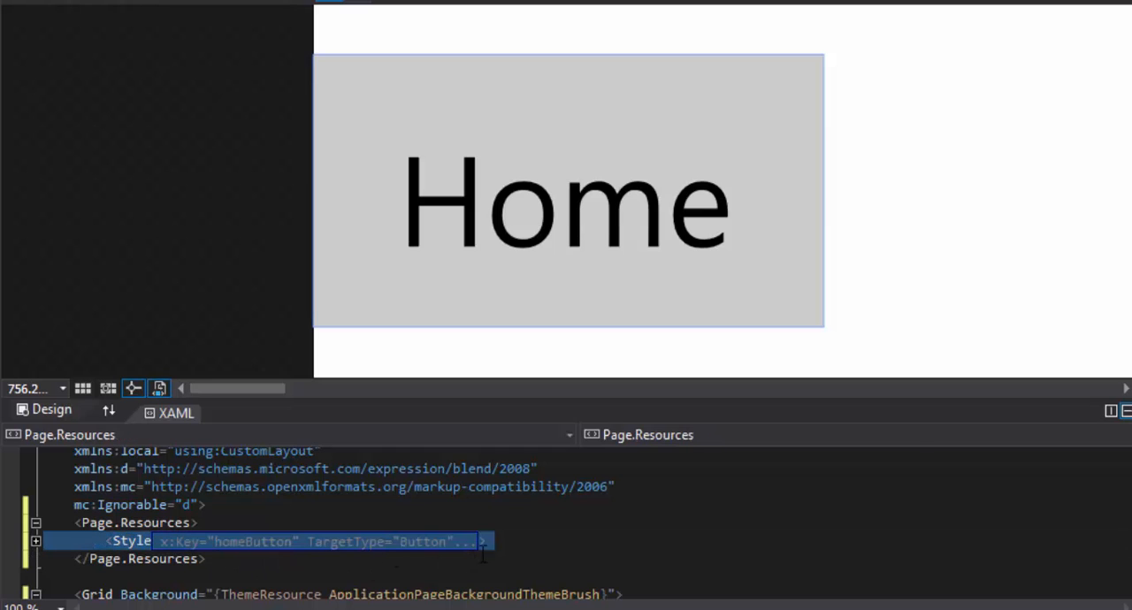
{"action": "scroll", "scroll_direction": "down", "scroll_amount": 3}
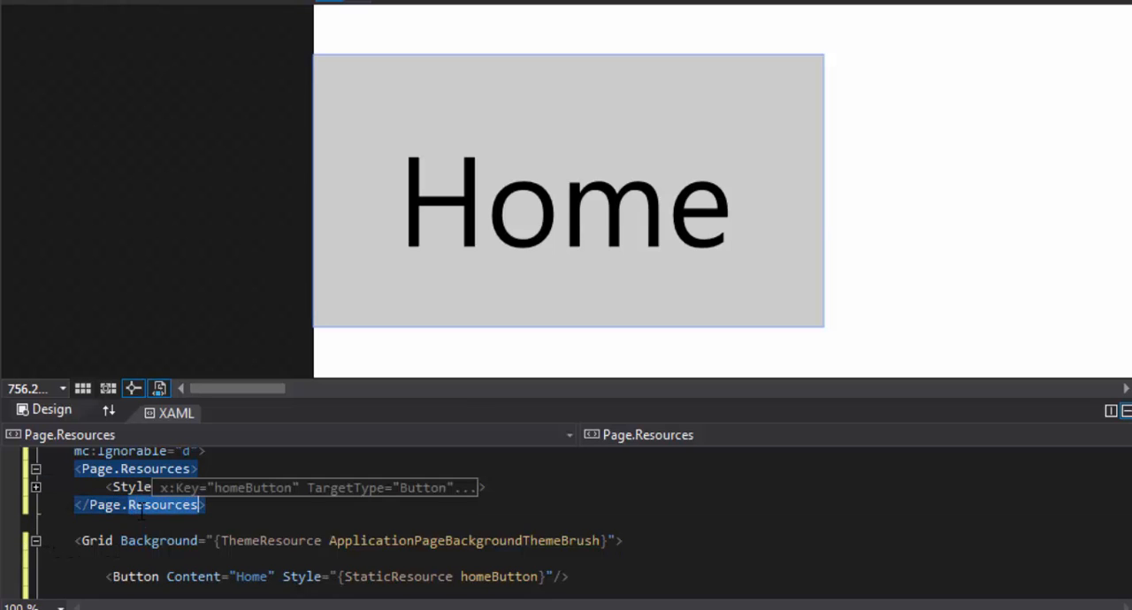
{"action": "mouse_move", "coordinate": [329, 406]}
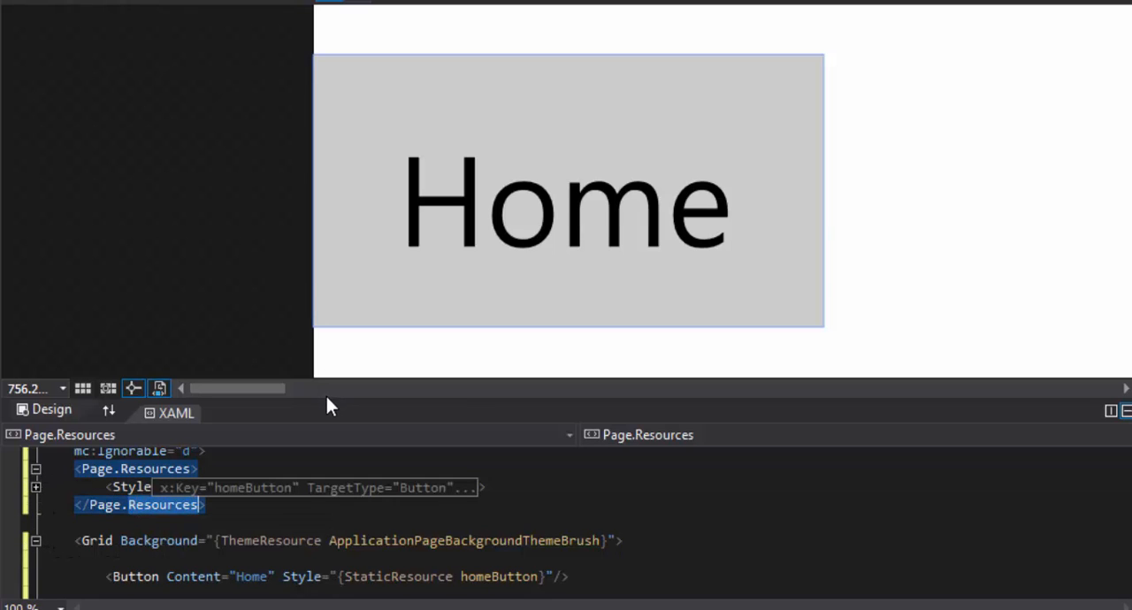
{"action": "left_click_drag", "start_coordinate": [333, 388], "coordinate": [333, 286]}
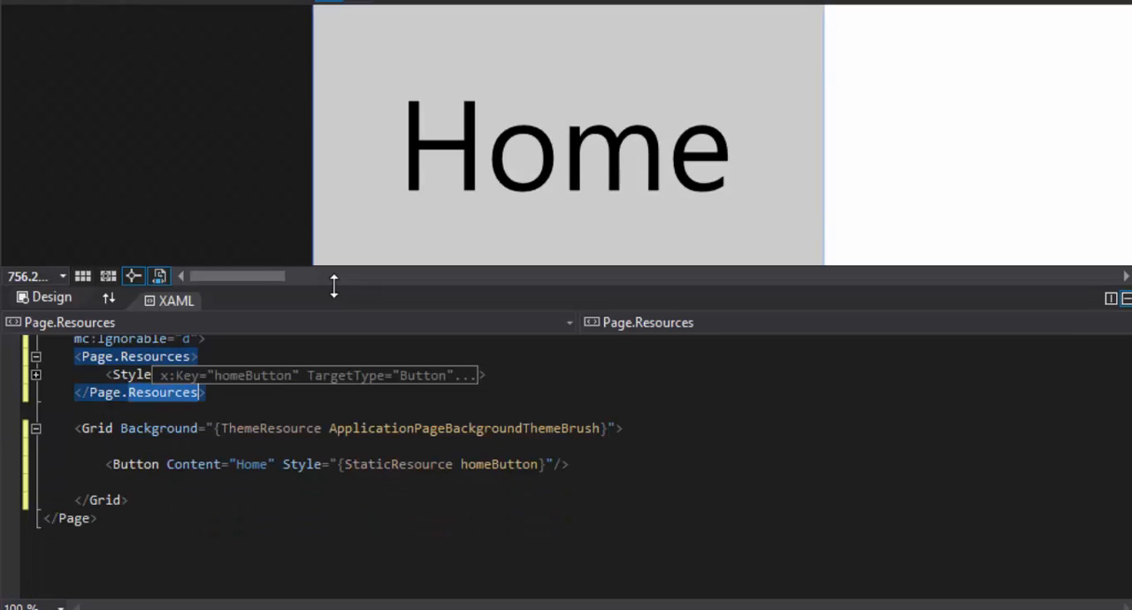
{"action": "left_click", "coordinate": [36, 374]}
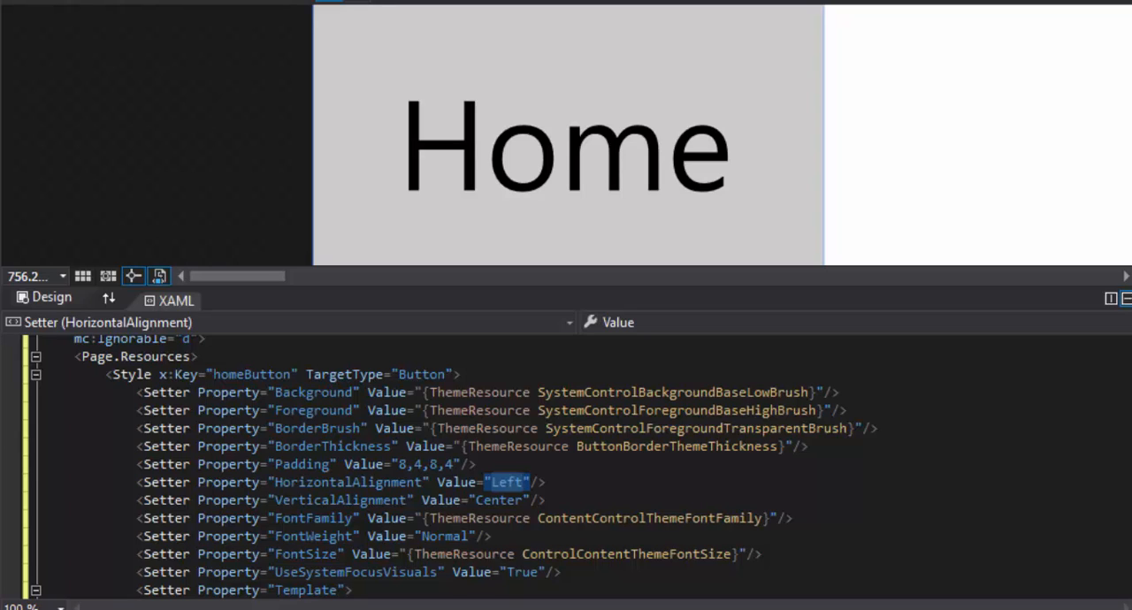
- Set homeButton's HorizontalAlignment setter to Center and fit the selected button in the designer
{"action": "type", "text": "ce"}
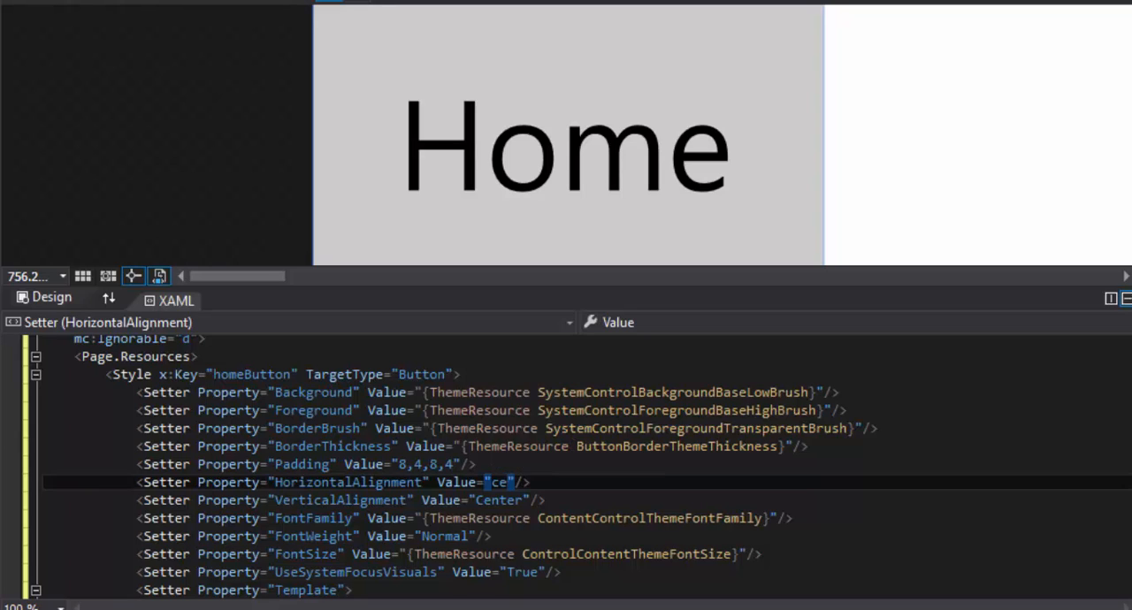
{"action": "type", "text": "nter"}
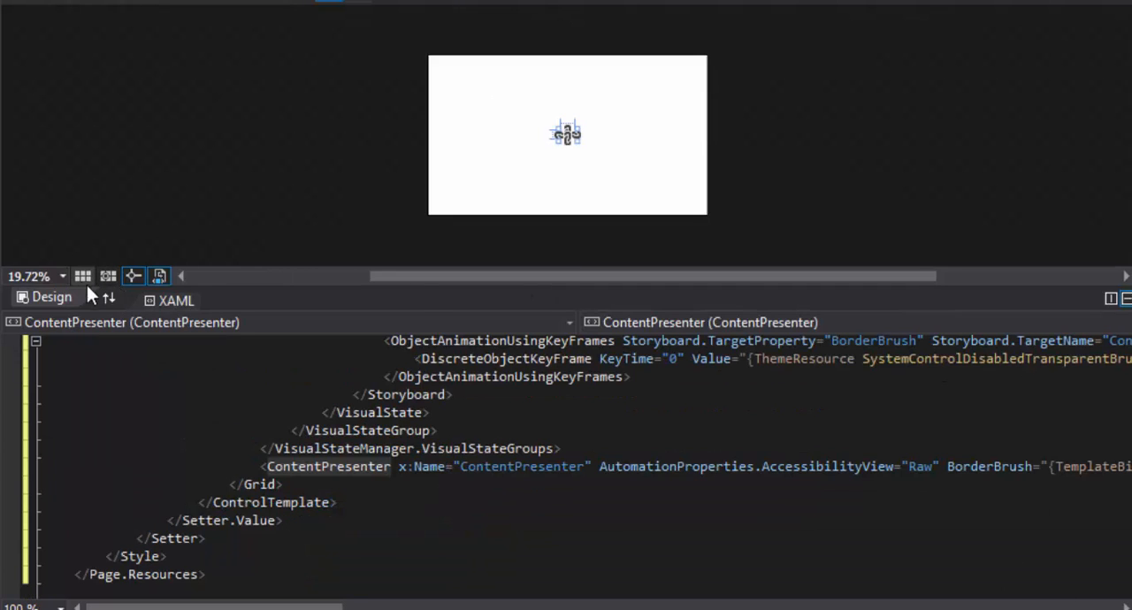
{"action": "left_click", "coordinate": [62, 276]}
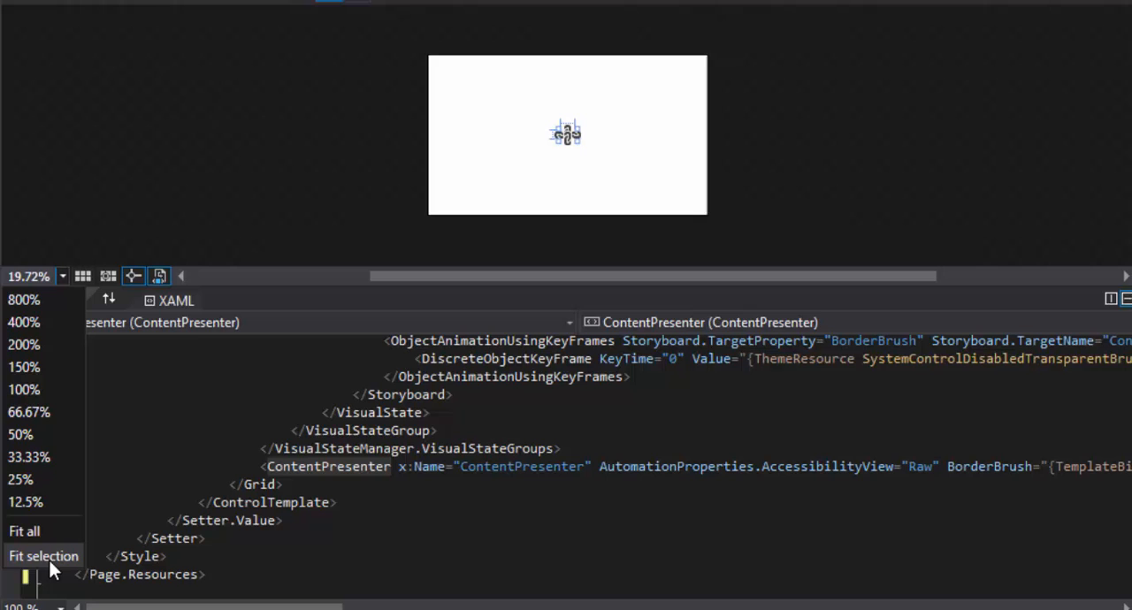
{"action": "left_click", "coordinate": [43, 556]}
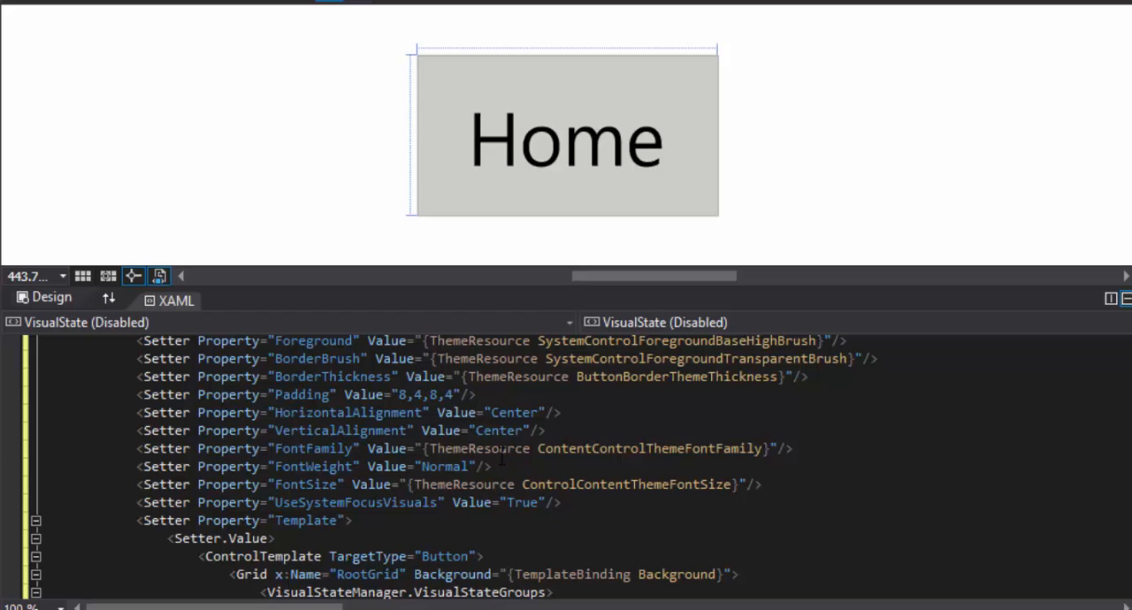
- Change the homeButton FontWeight setter value from Normal to Light
{"action": "left_click", "coordinate": [442, 449]}
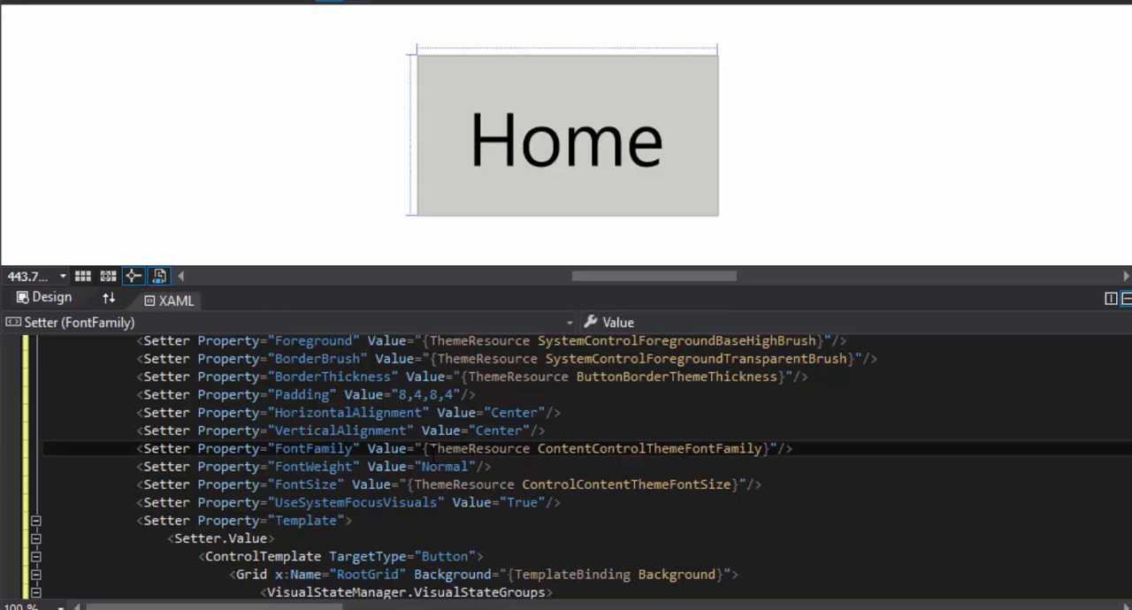
{"action": "double_click", "coordinate": [444, 466]}
{"action": "type", "text": "Light"}
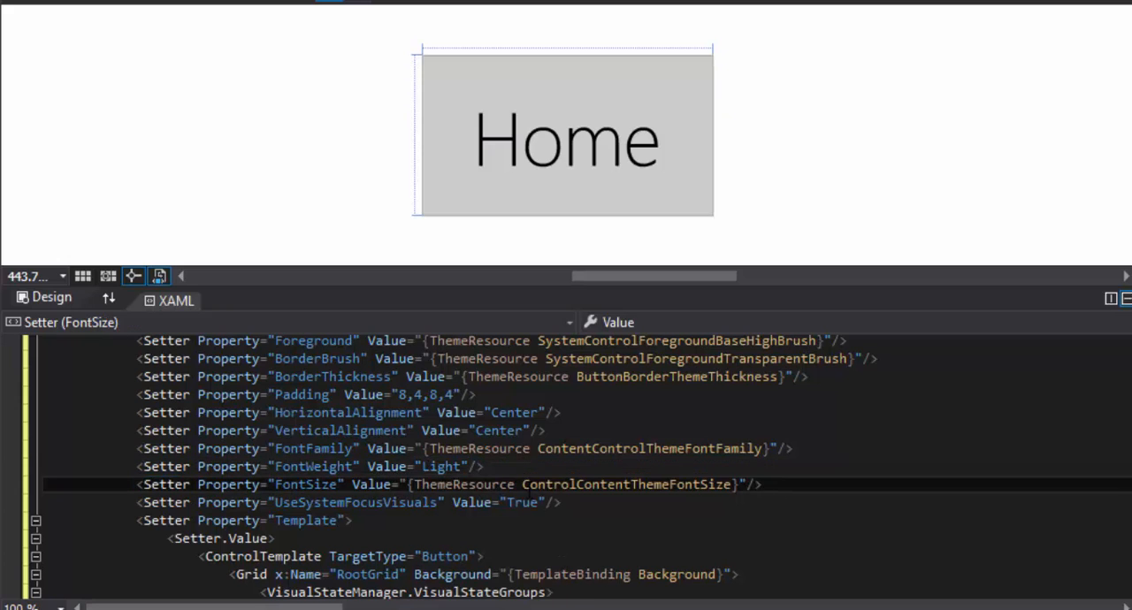
{"action": "left_click", "coordinate": [442, 484]}
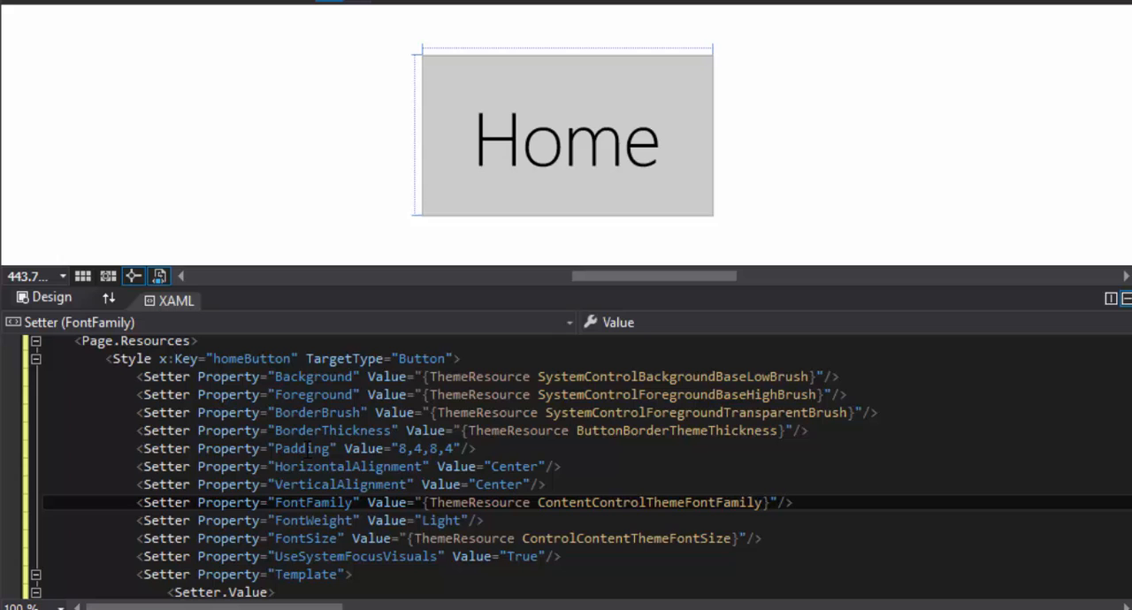
- Select the Home button and place the cursor after the VisualStateGroups, before the ContentPresenter
{"action": "scroll", "scroll_direction": "down", "scroll_amount": 3}
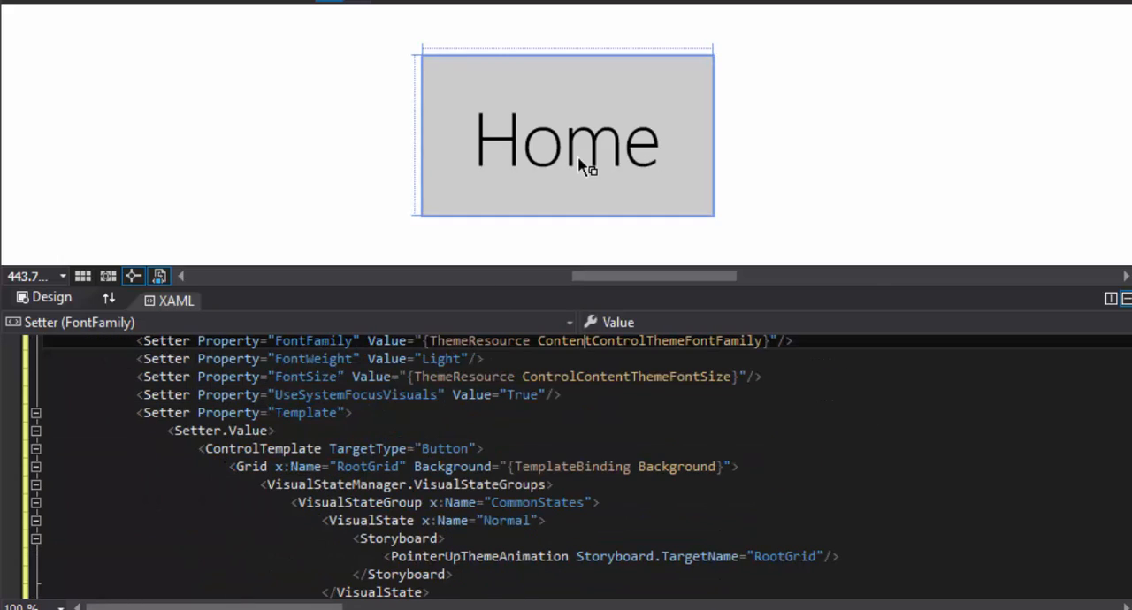
{"action": "mouse_move", "coordinate": [632, 155]}
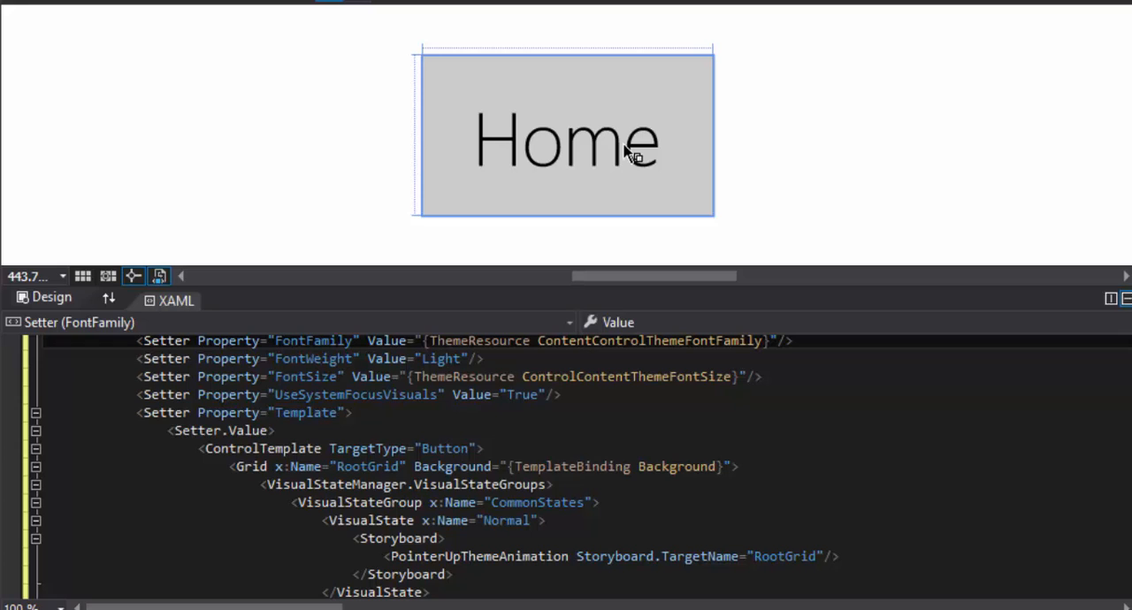
{"action": "mouse_move", "coordinate": [575, 159]}
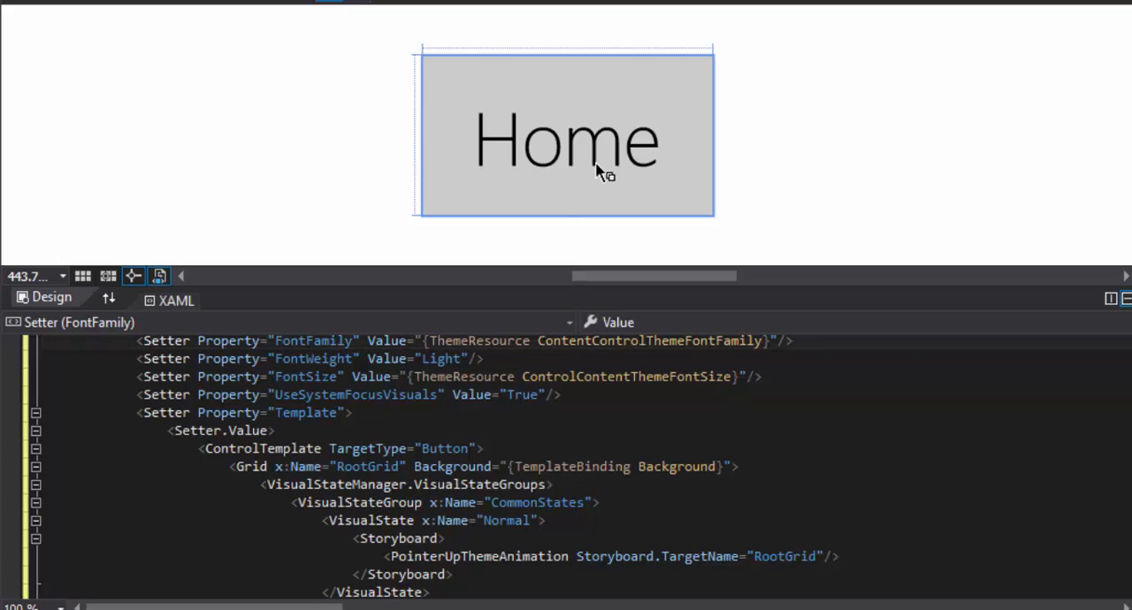
{"action": "left_click", "coordinate": [566, 136]}
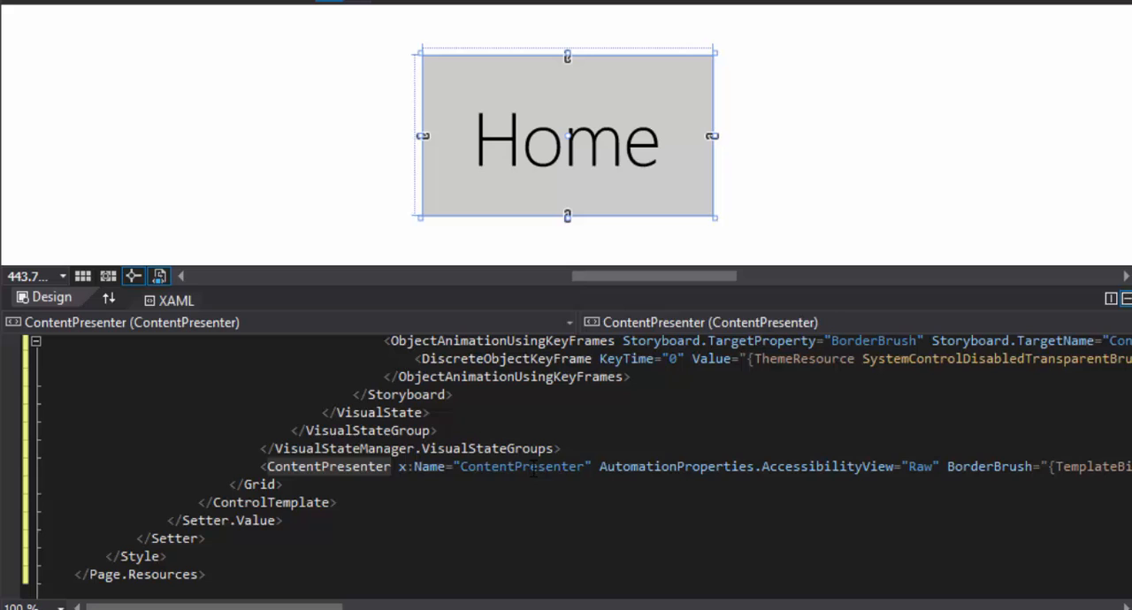
{"action": "double_click", "coordinate": [522, 466]}
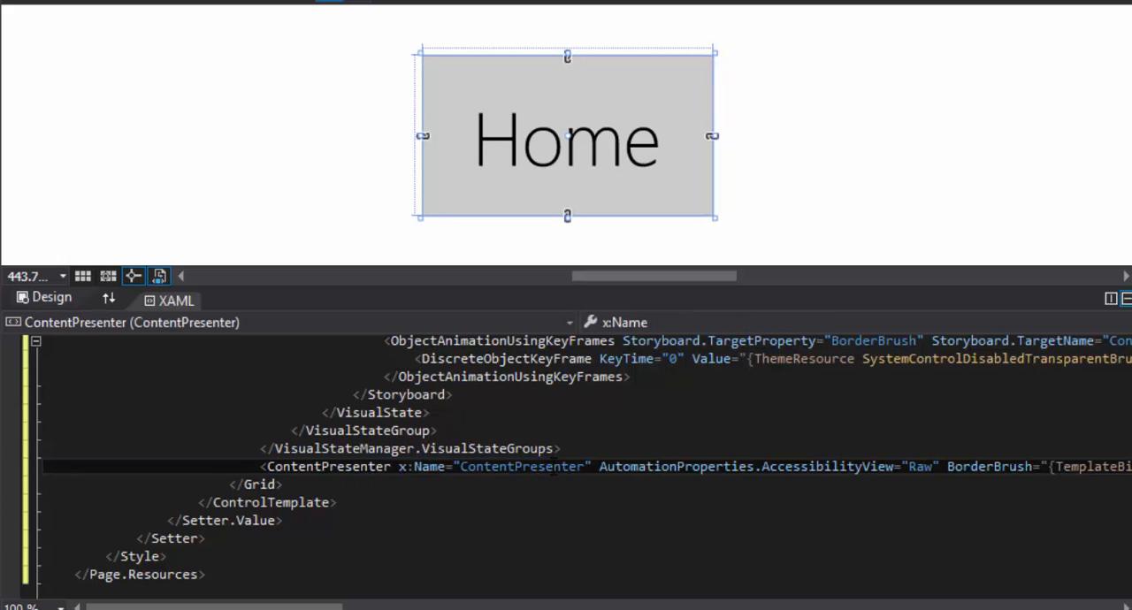
{"action": "left_click", "coordinate": [407, 448]}
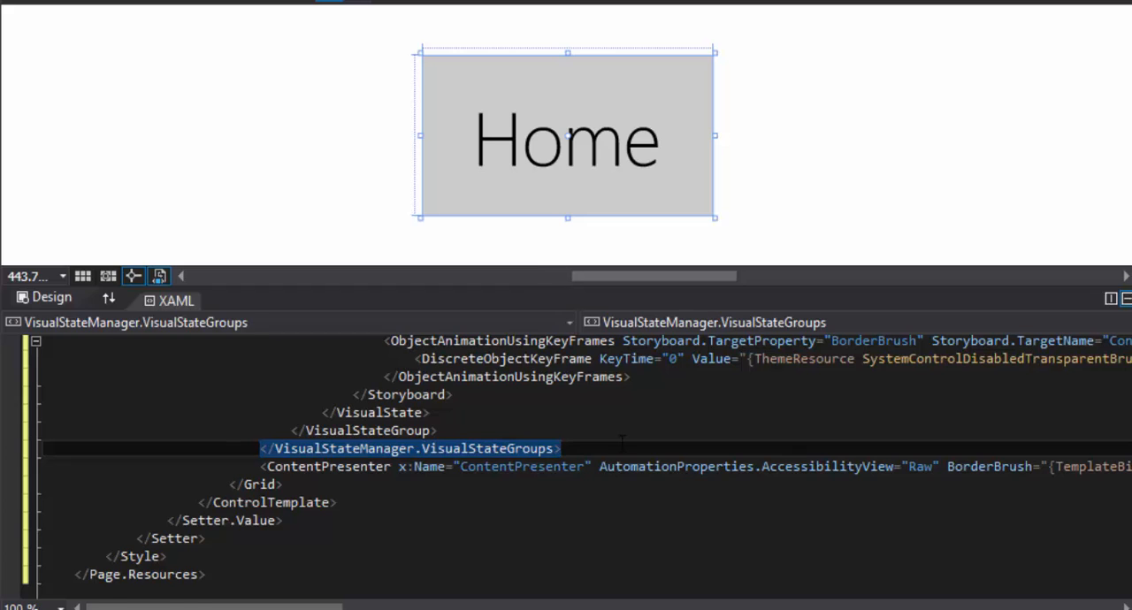
- Wrap the ContentPresenter in a horizontal StackPanel (Margin 5,0,5,0) containing a TextBlock with empty FontFamily
{"action": "type", "text": "sta"}
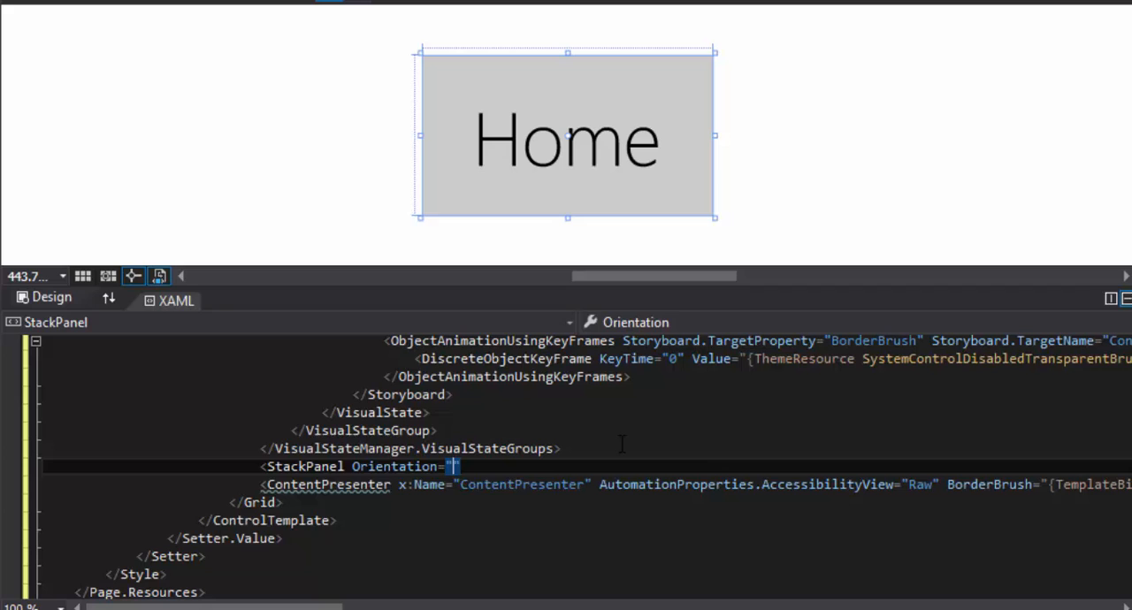
{"action": "type", "text": "Horizontal"}
{"action": "type", "text": "<TextBlock"}
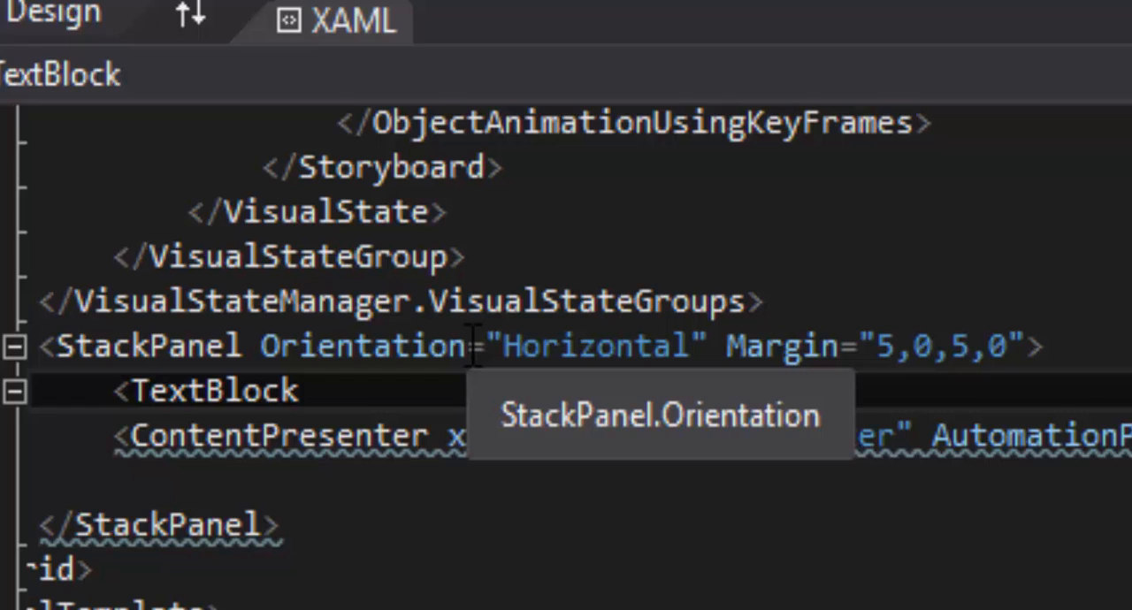
{"action": "type", "text": "f"}
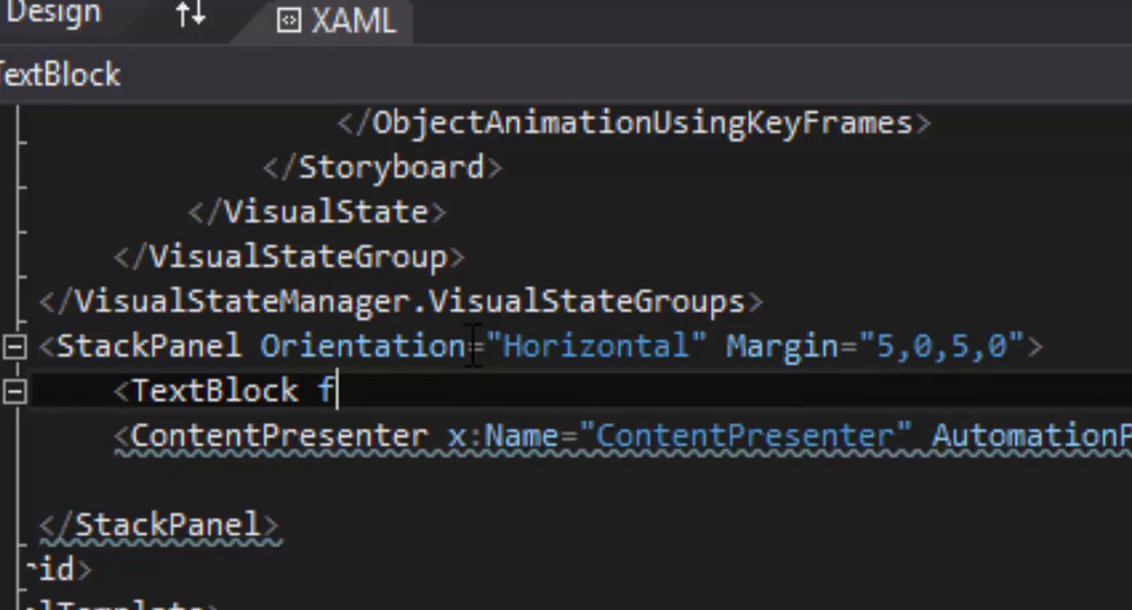
{"action": "type", "text": "ontFamily=\"\""}
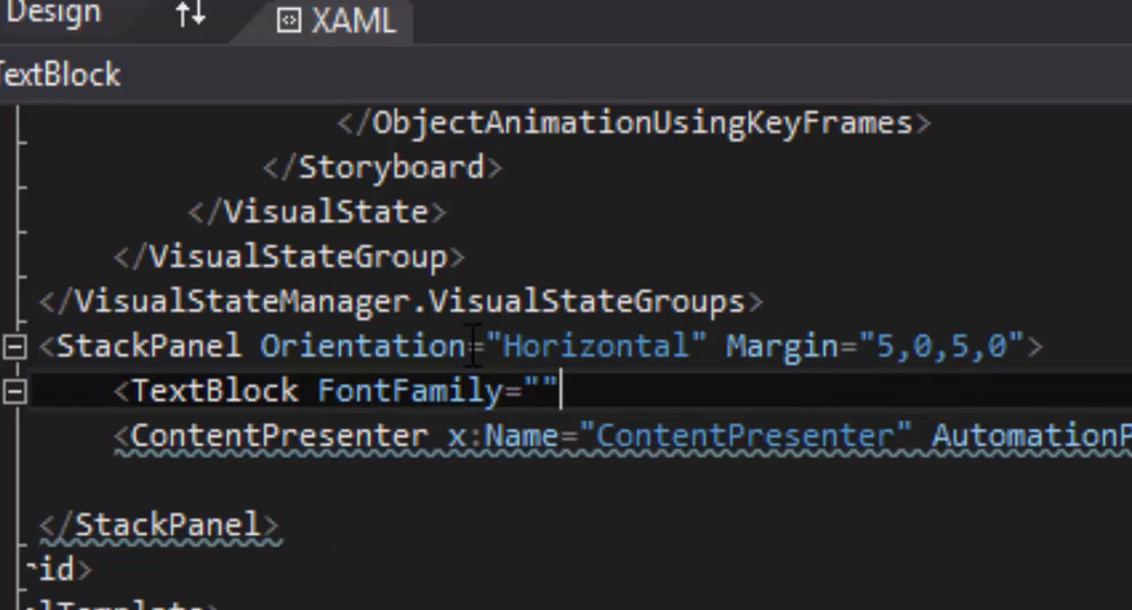
{"action": "type", "text": "/>"}
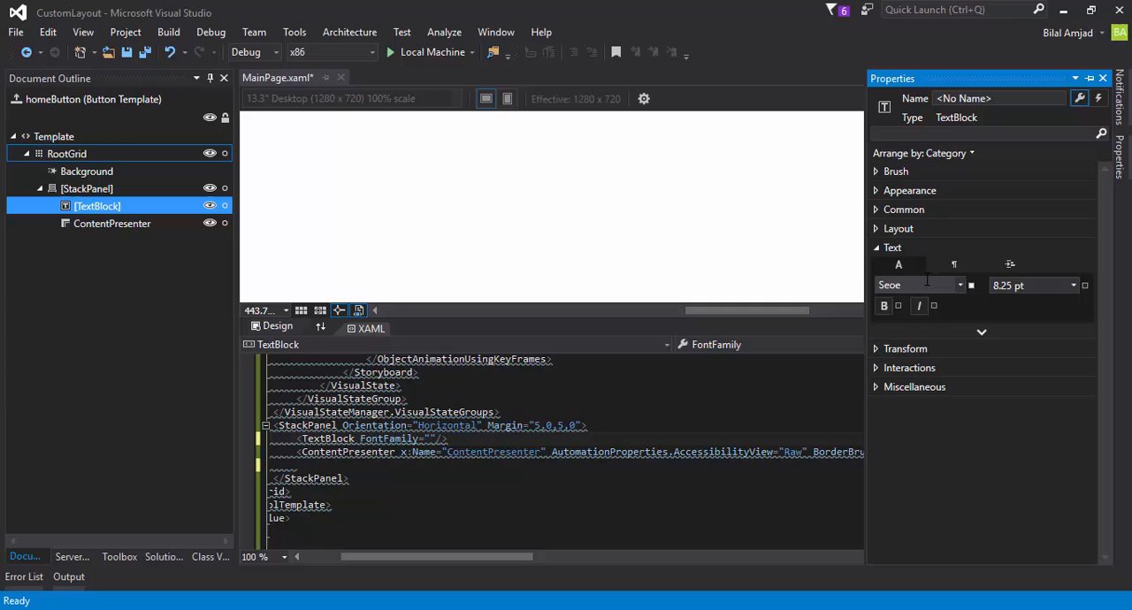
- Give the TextBlock FontFamily Segoe MDL2 Assets, VerticalAlignment Center and an empty Text attribute
{"action": "type", "text": "Segoe Marker"}
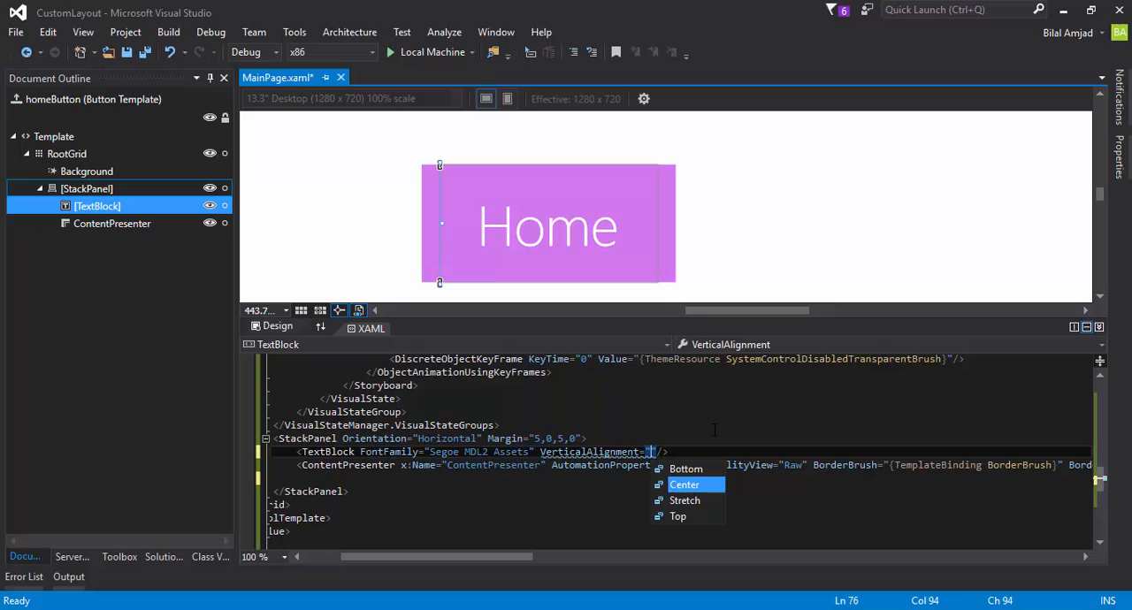
{"action": "left_click", "coordinate": [684, 484]}
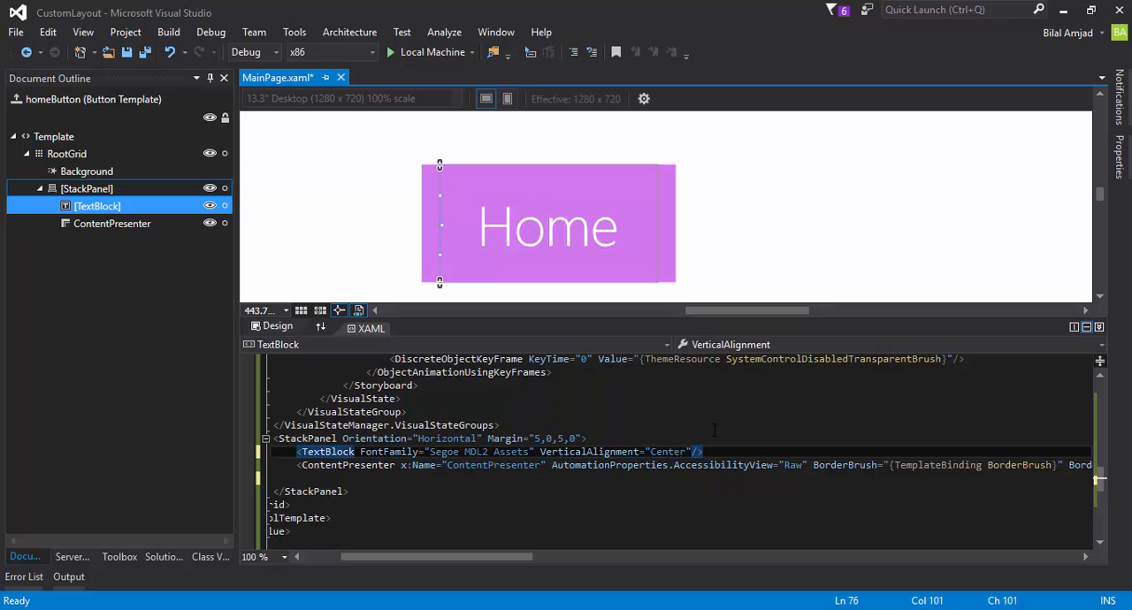
{"action": "type", "text": "Text=\"\""}
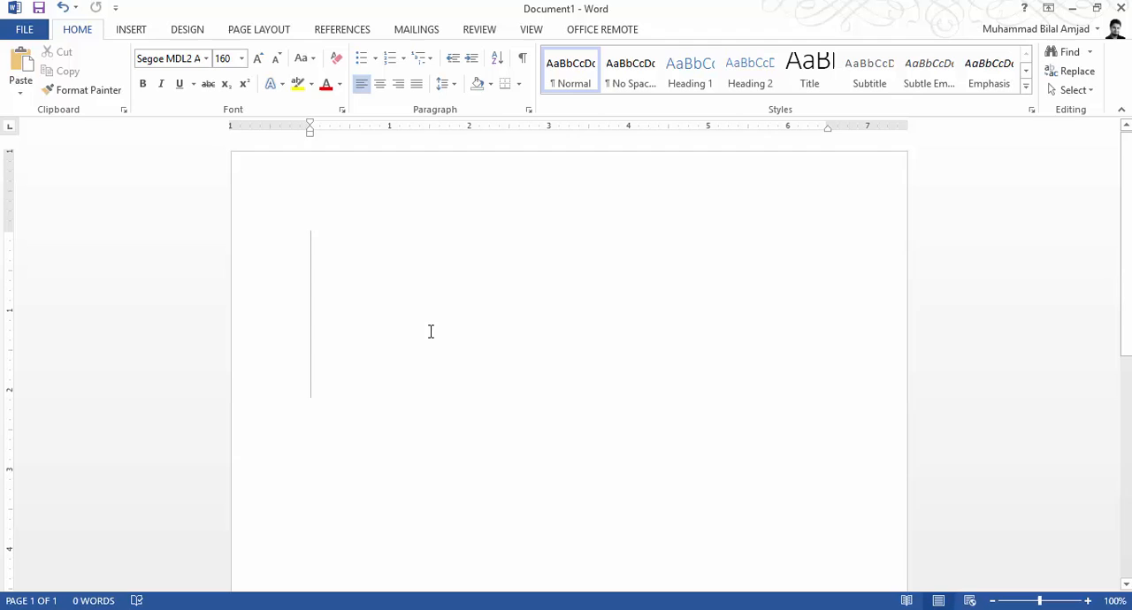
- In Word, open Insert > Symbol > More Symbols and select a Segoe MDL2 Assets glyph
{"action": "left_click", "coordinate": [130, 29]}
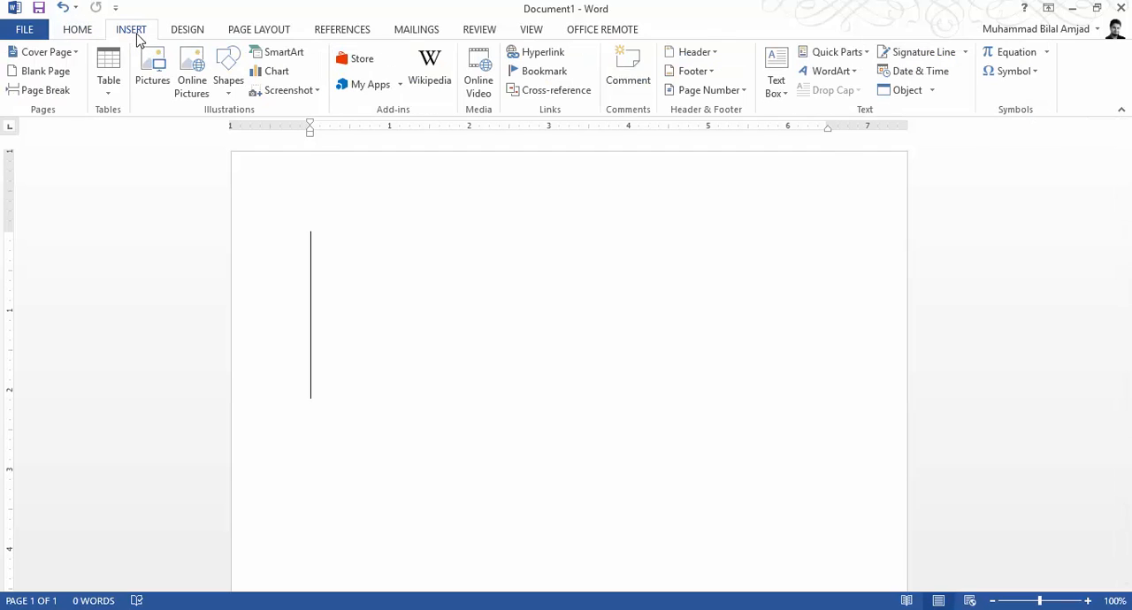
{"action": "left_click", "coordinate": [1012, 71]}
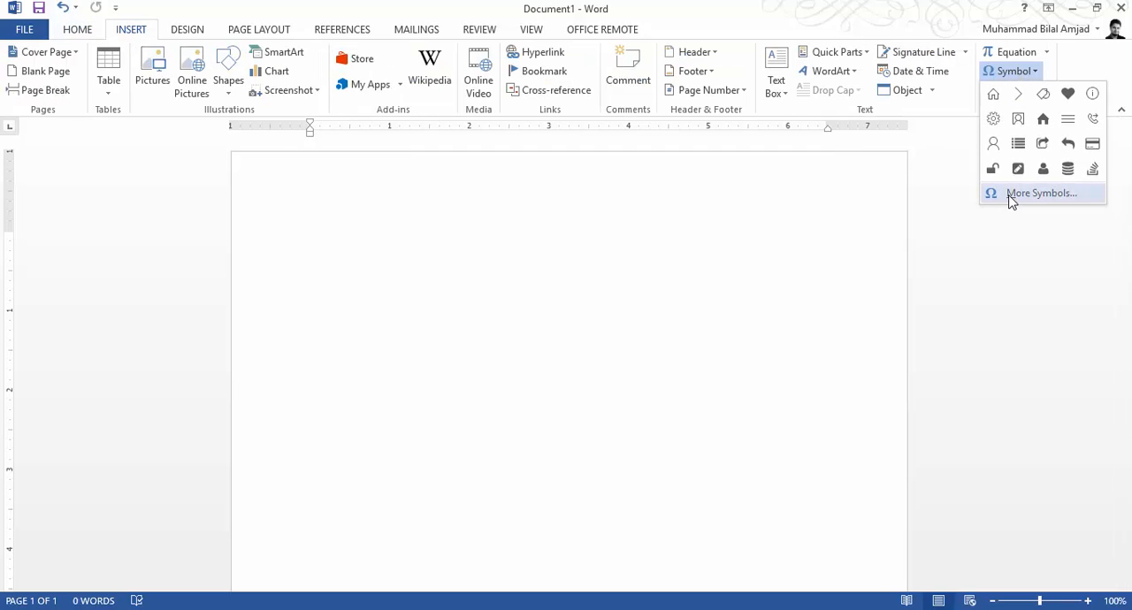
{"action": "left_click", "coordinate": [1041, 192]}
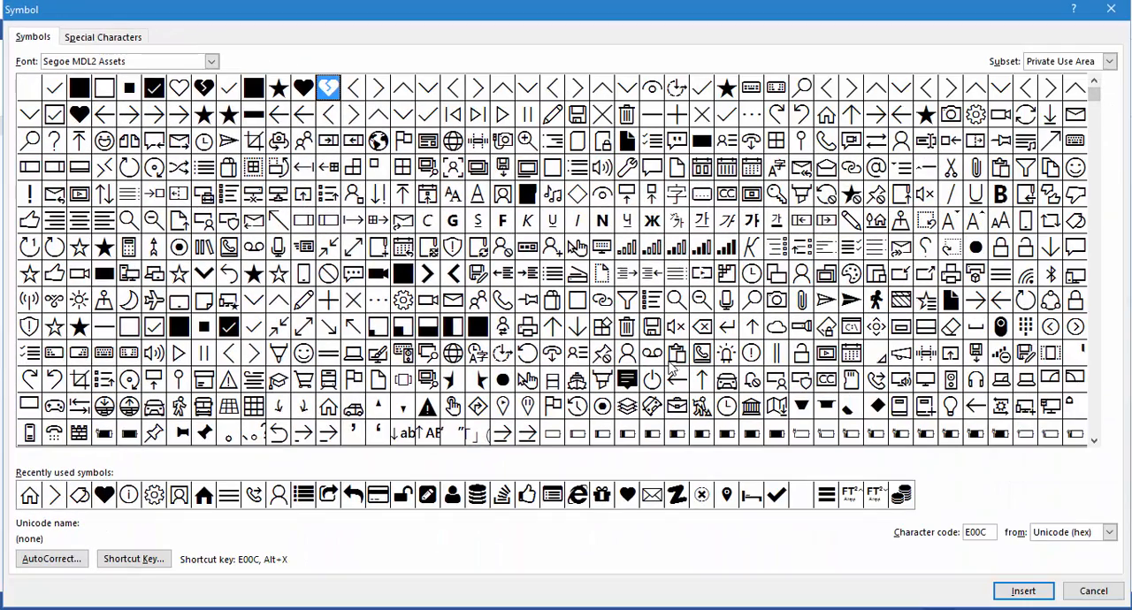
{"action": "left_click", "coordinate": [28, 495]}
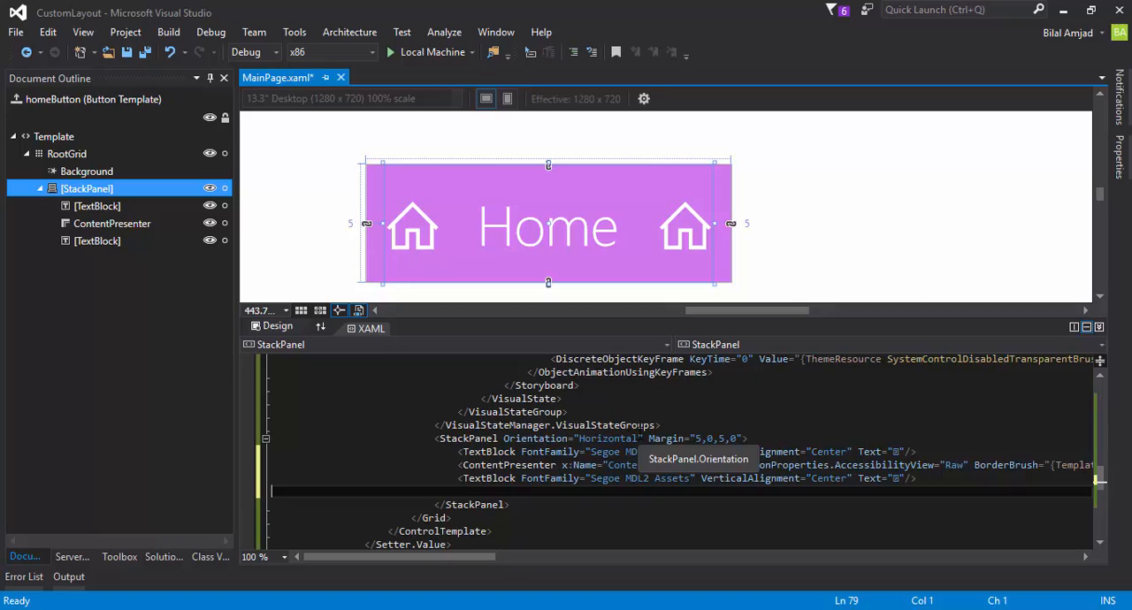
{"action": "mouse_move", "coordinate": [679, 429]}
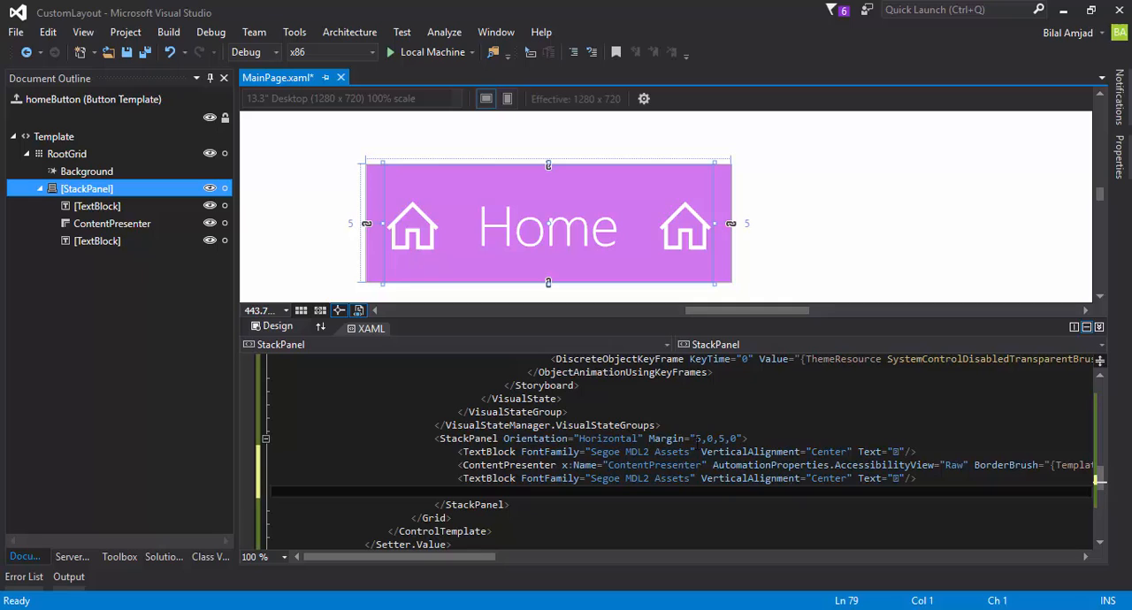
- Replace the second TextBlock's home glyph with an arrow chevron glyph
{"action": "left_click", "coordinate": [96, 240]}
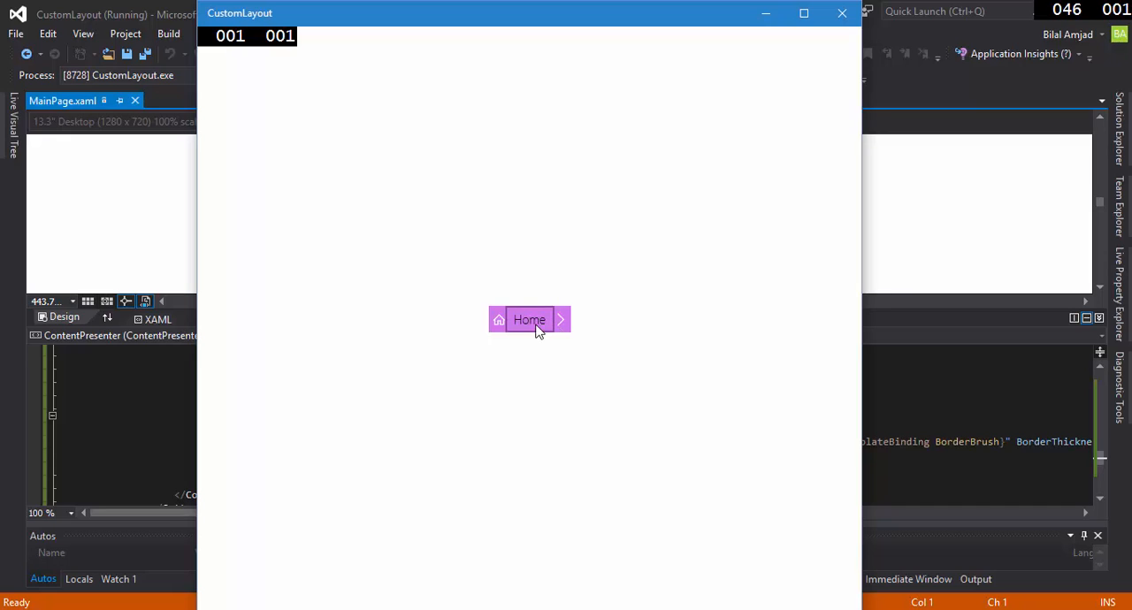
{"action": "mouse_move", "coordinate": [509, 334]}
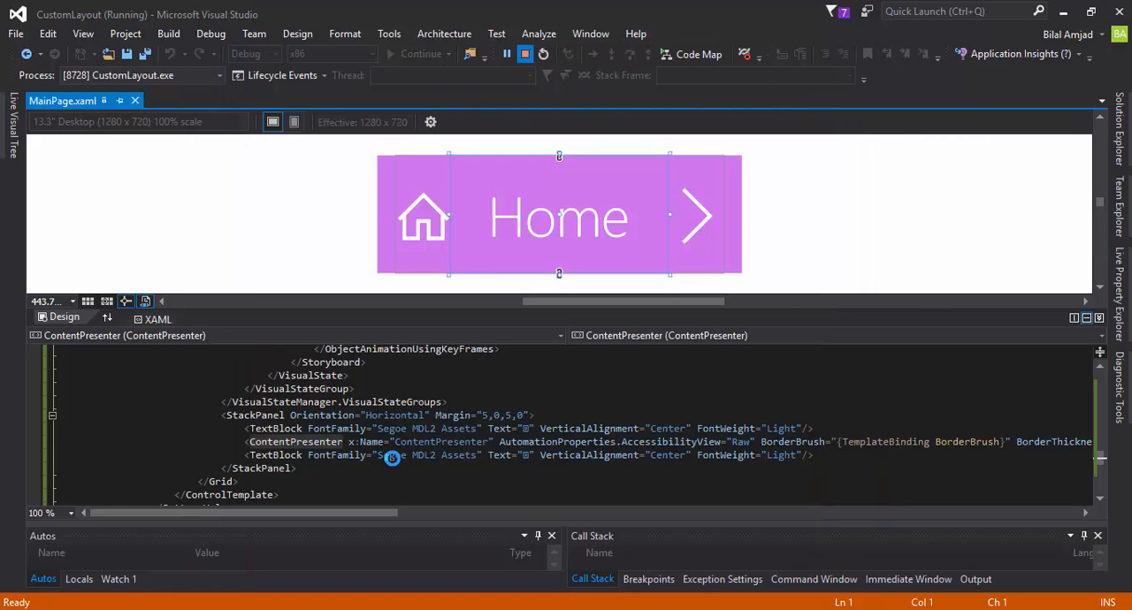
- Stop and relaunch CustomLayout, collapse the Normal visual state, then end debugging
{"action": "left_click", "coordinate": [524, 54]}
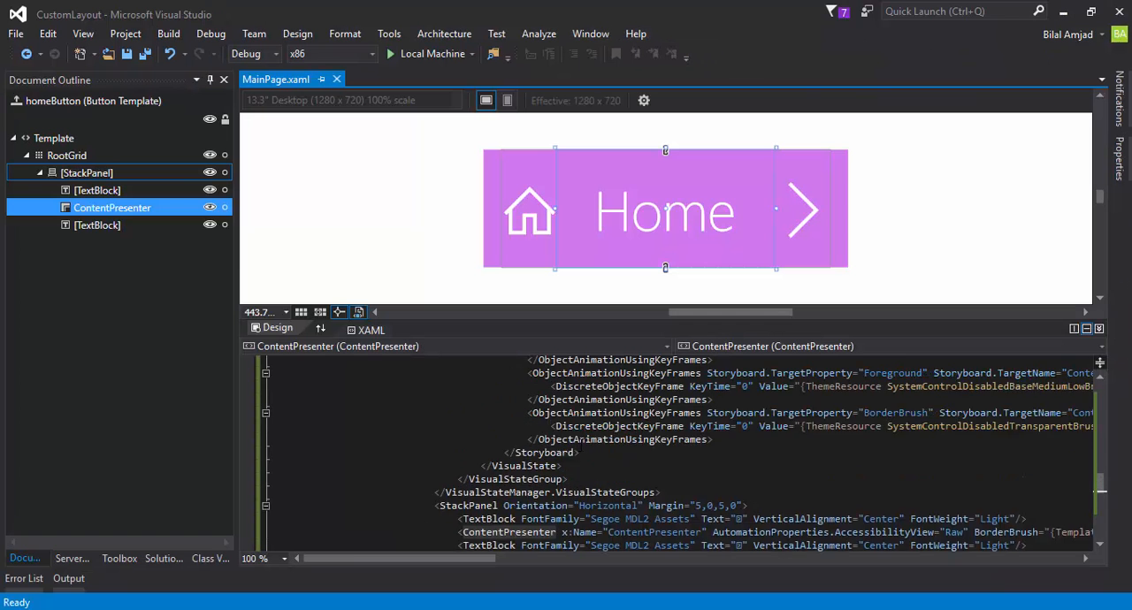
{"action": "scroll", "scroll_direction": "up", "scroll_amount": 3}
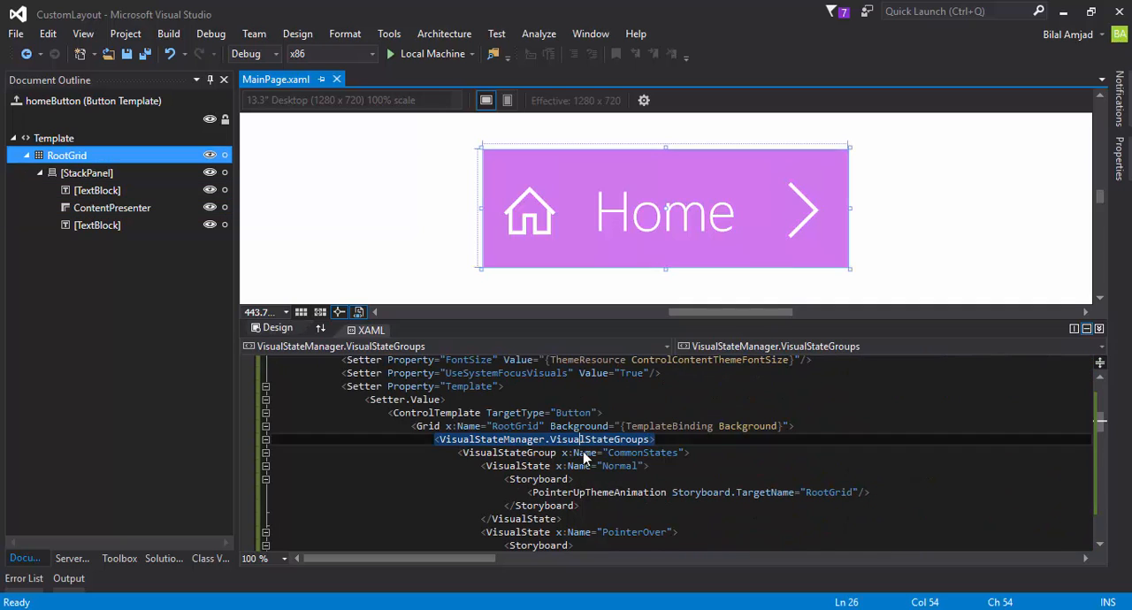
{"action": "double_click", "coordinate": [620, 466]}
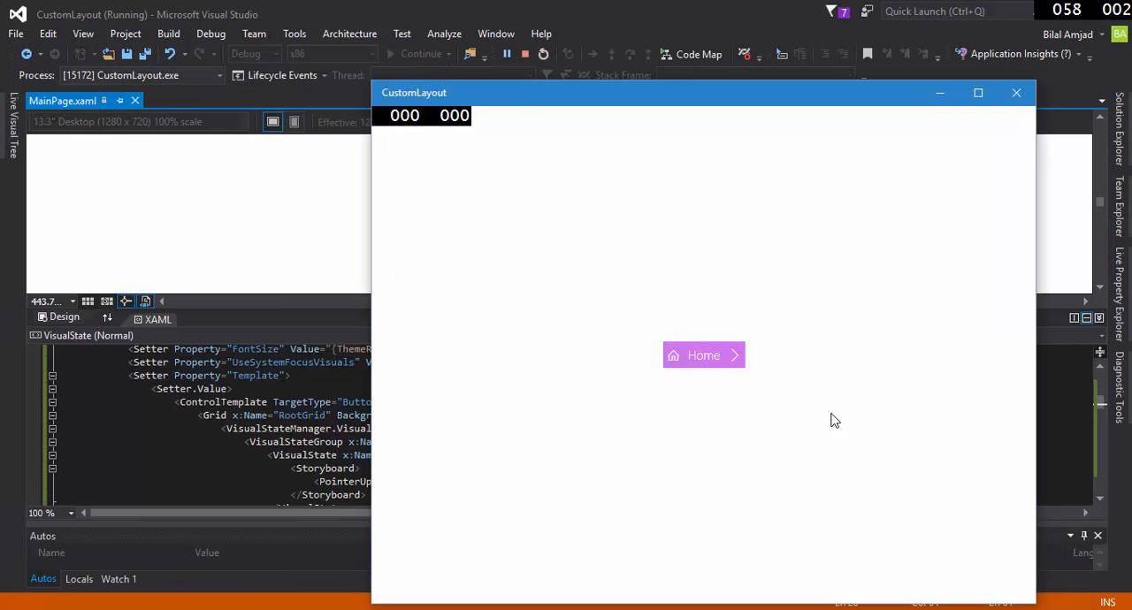
{"action": "left_click", "coordinate": [524, 54]}
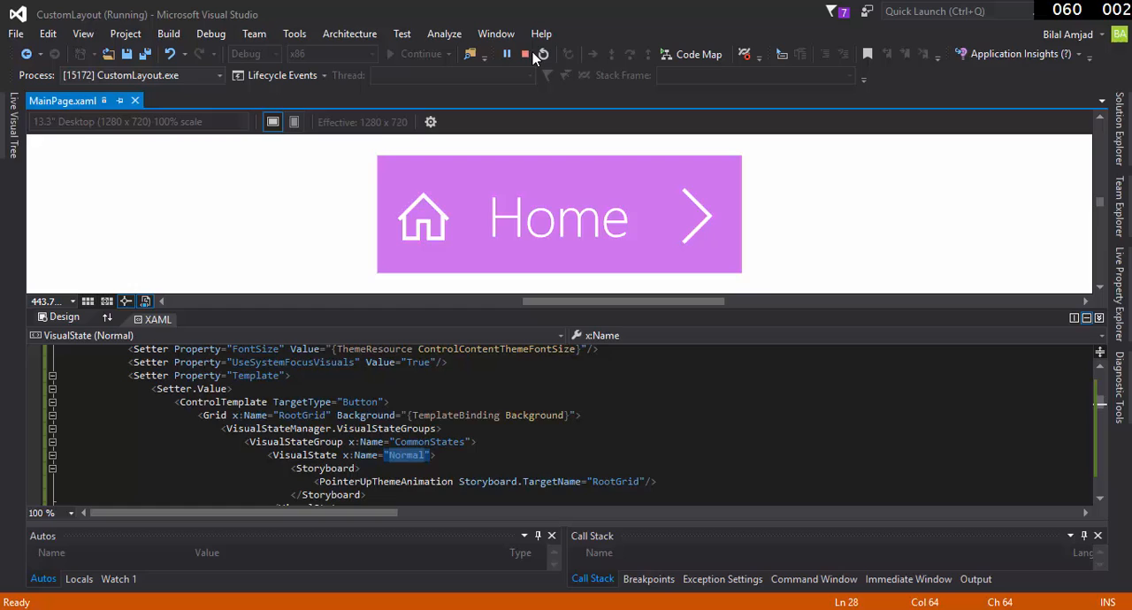
{"action": "left_click", "coordinate": [525, 54]}
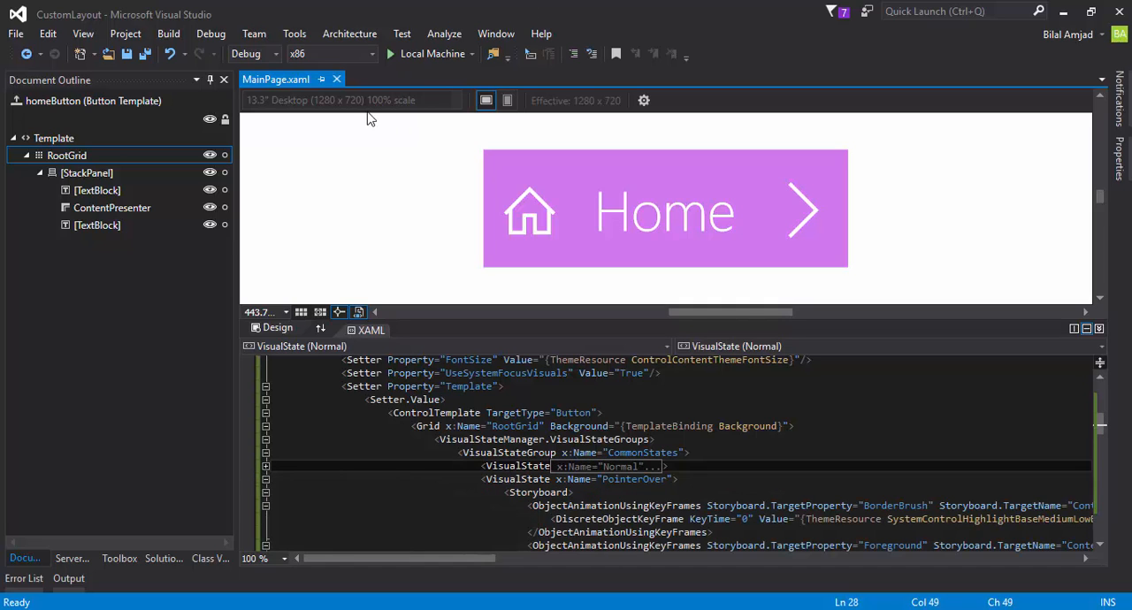
- Set the PointerOver BorderBrush keyframe Value to {x:Null} and start the build
{"action": "left_click", "coordinate": [390, 54]}
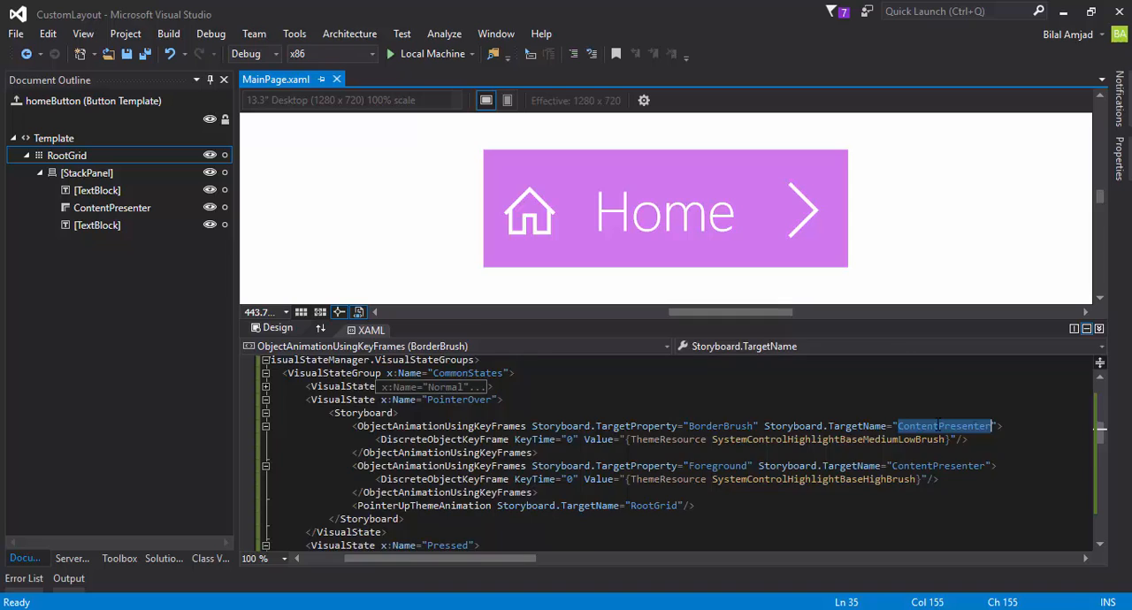
{"action": "scroll", "scroll_direction": "left", "scroll_amount": 3}
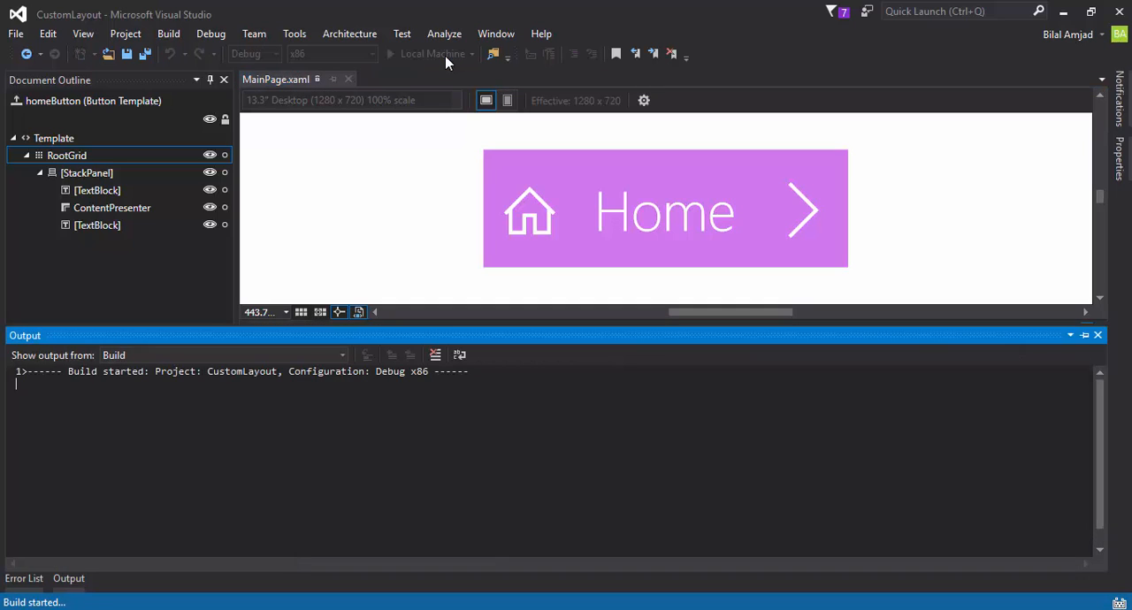
{"action": "mouse_move", "coordinate": [490, 287]}
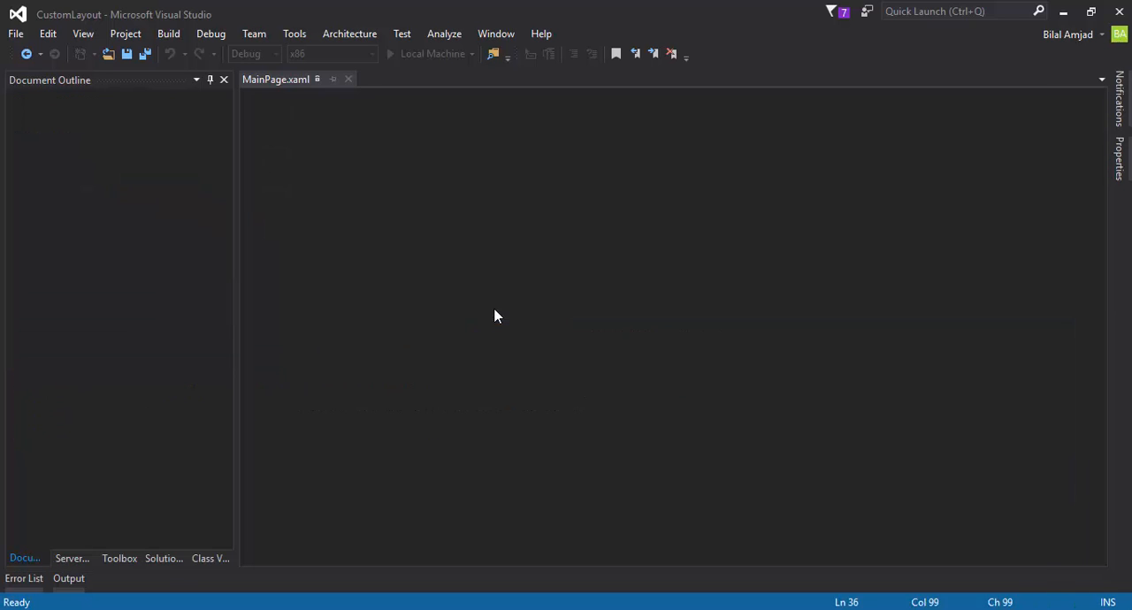
- Let the updated CustomLayout app launch, then stop debugging
{"action": "left_click", "coordinate": [389, 53]}
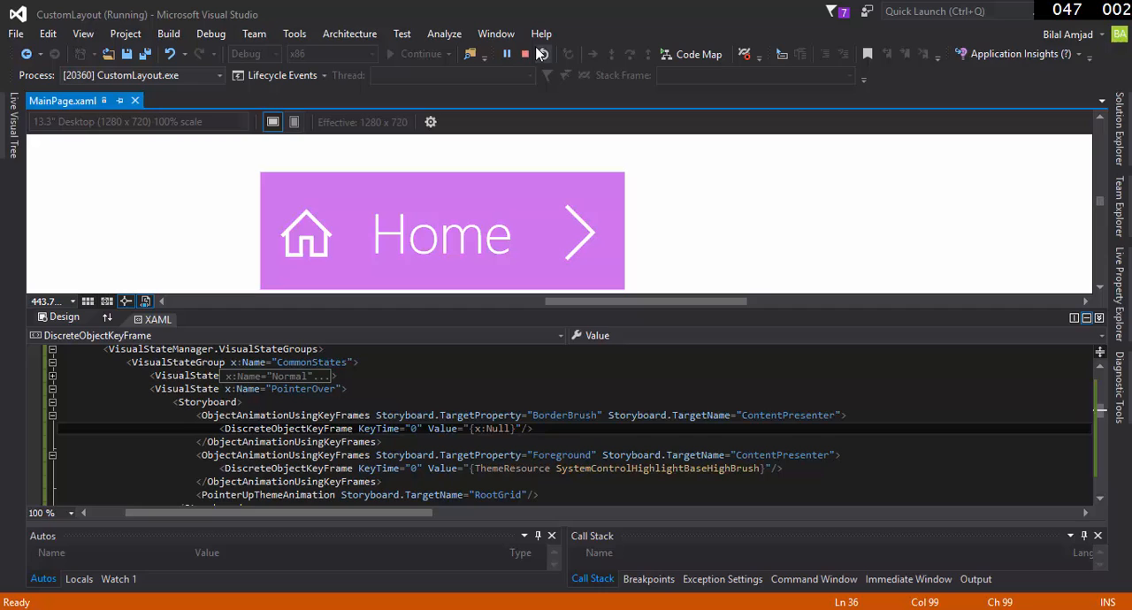
{"action": "left_click", "coordinate": [543, 54]}
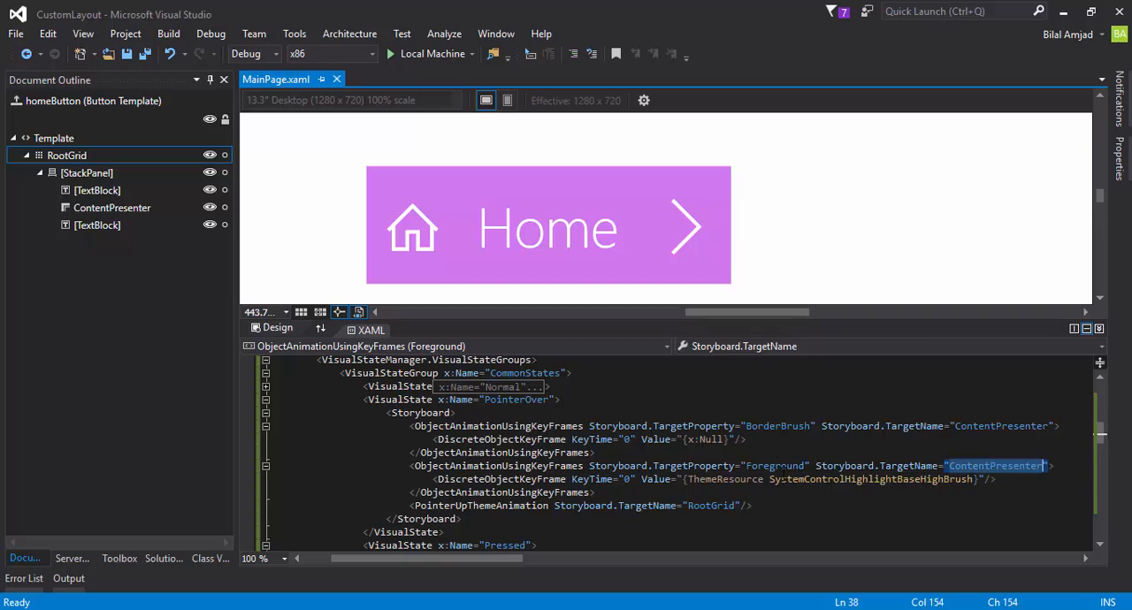
{"action": "double_click", "coordinate": [774, 466]}
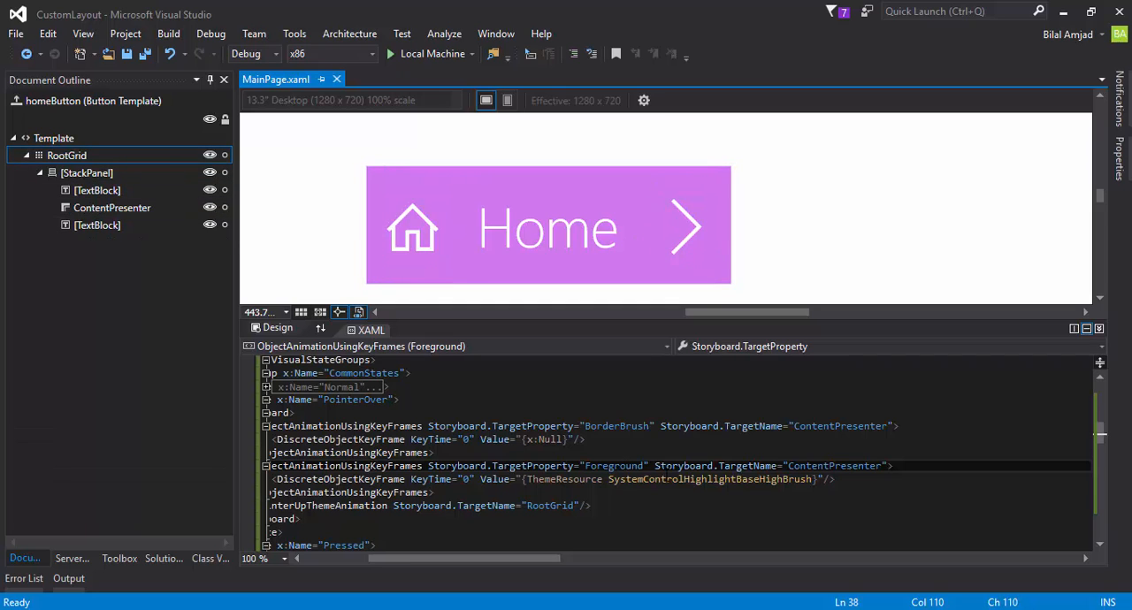
{"action": "scroll", "scroll_direction": "left", "scroll_amount": 3}
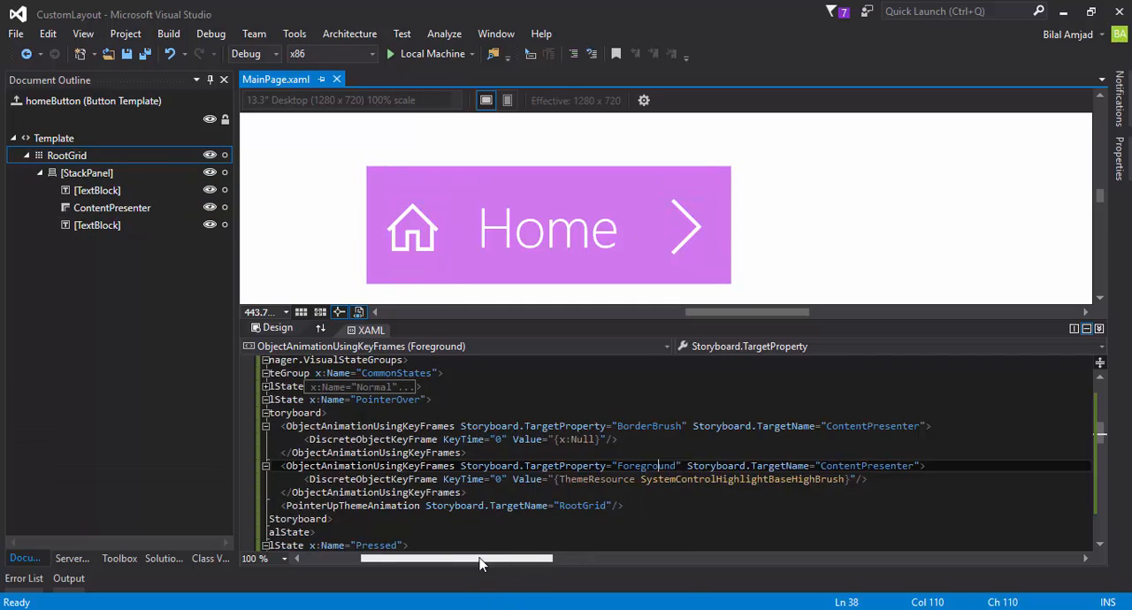
{"action": "scroll", "scroll_direction": "down", "scroll_amount": 3}
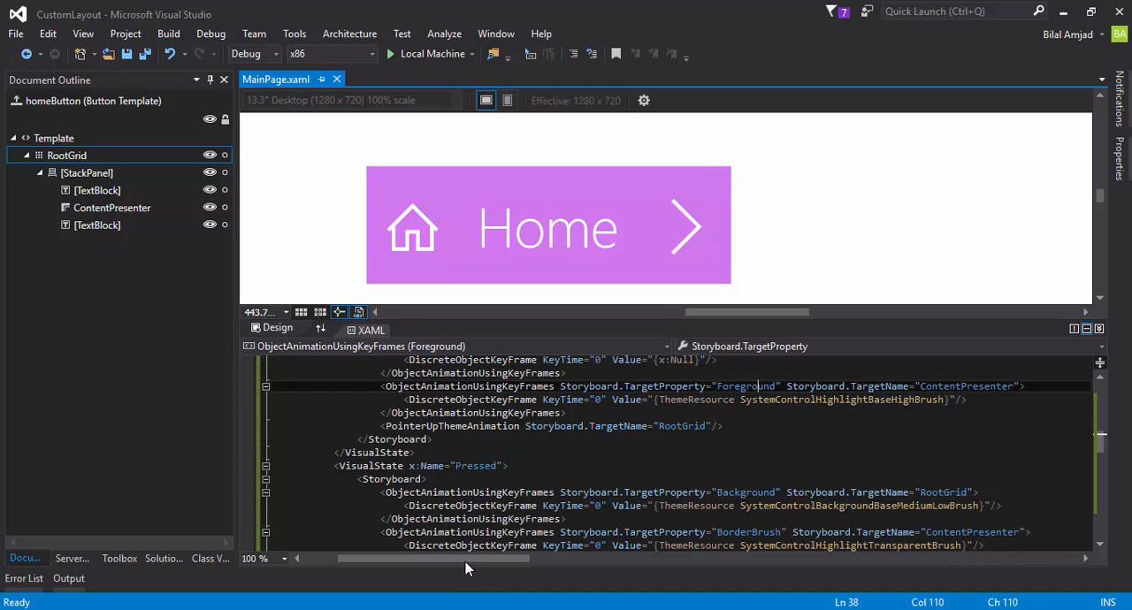
{"action": "scroll", "scroll_direction": "down", "scroll_amount": 3}
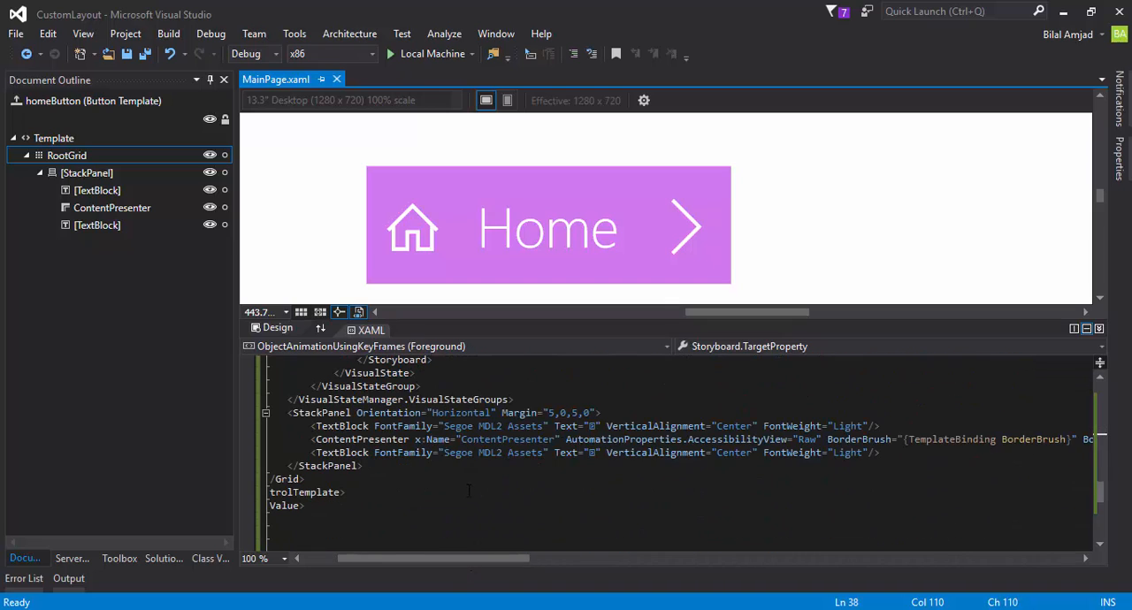
- Add x:Name homeSymbol and arrowSymbol to the two icon TextBlocks and save
{"action": "left_click", "coordinate": [98, 190]}
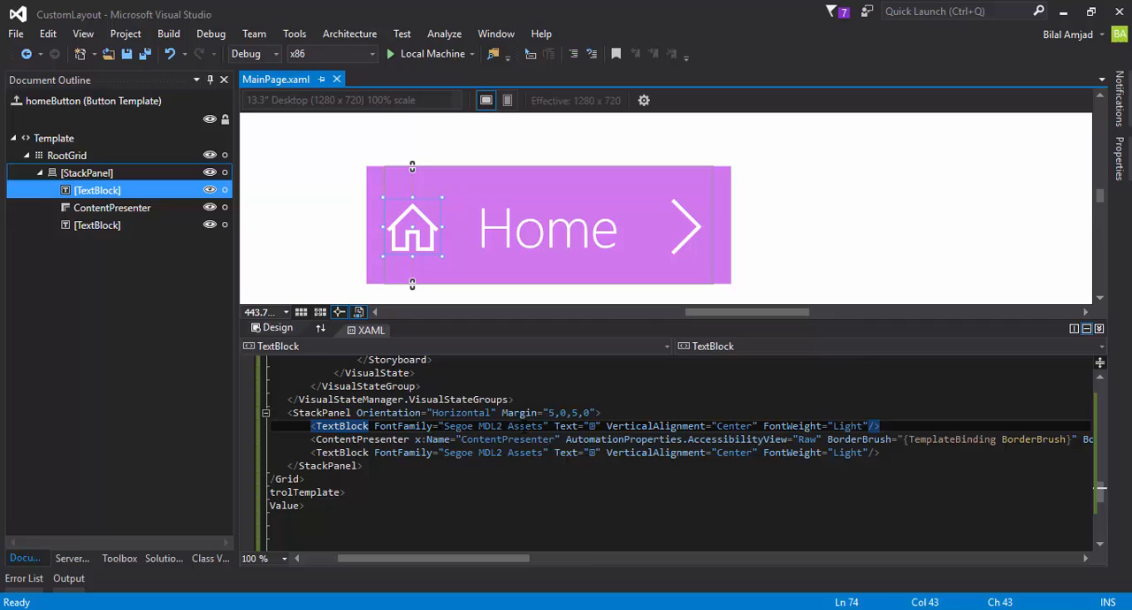
{"action": "type", "text": "x:Name=\"\""}
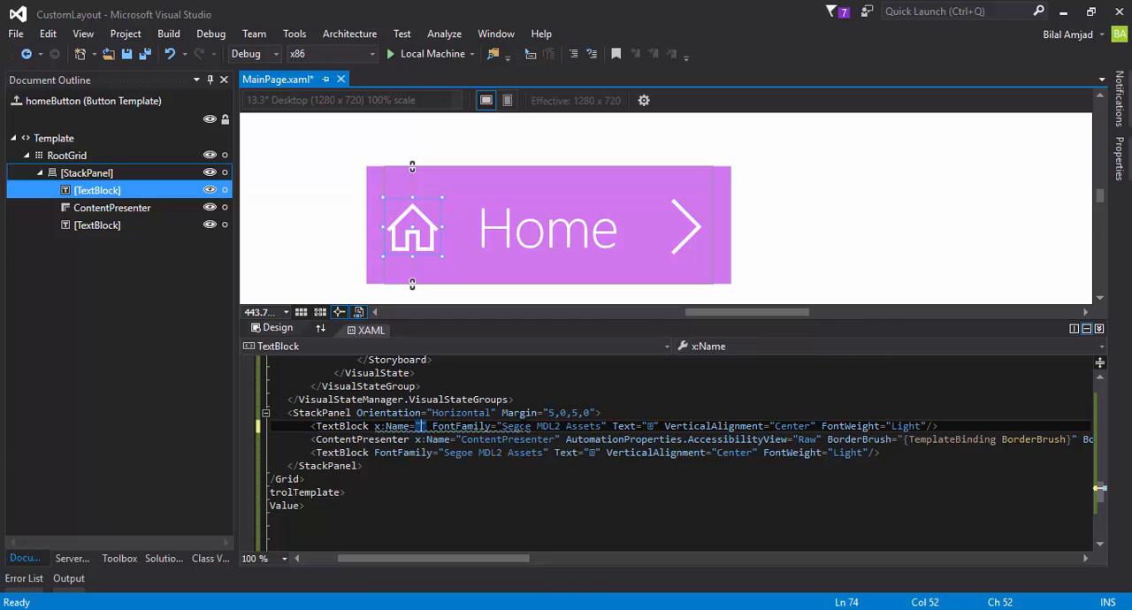
{"action": "type", "text": "homeSymbol"}
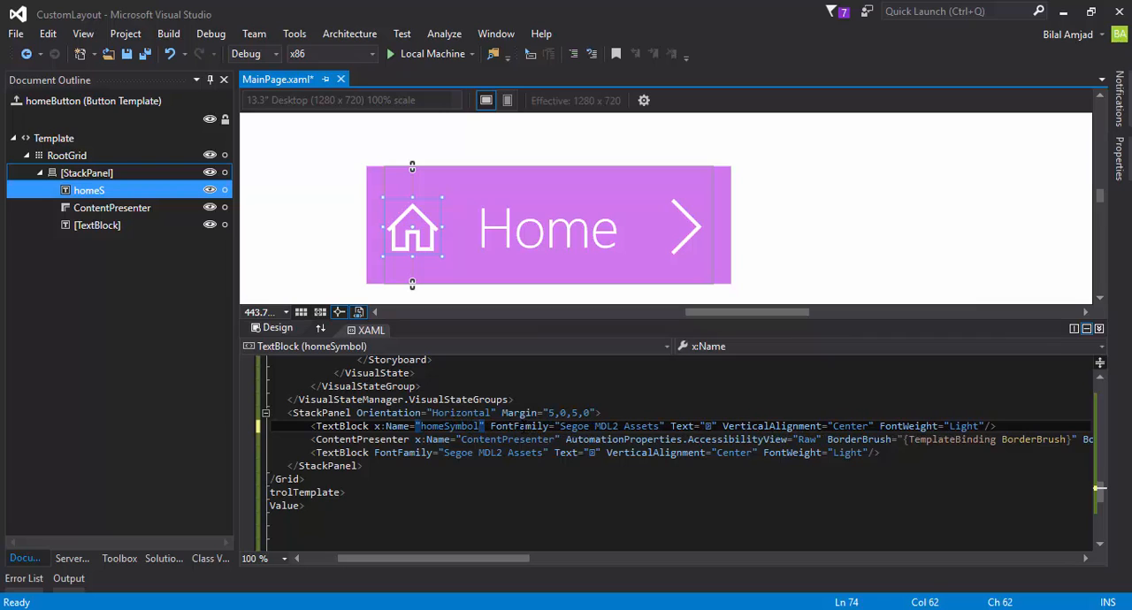
{"action": "left_click", "coordinate": [98, 224]}
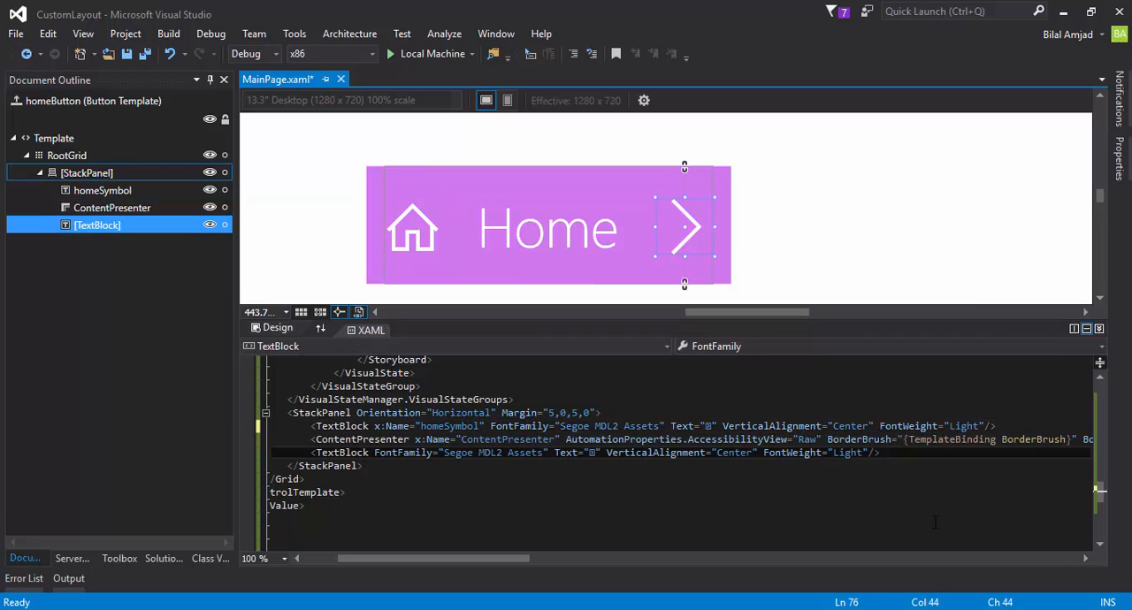
{"action": "type", "text": "x:n"}
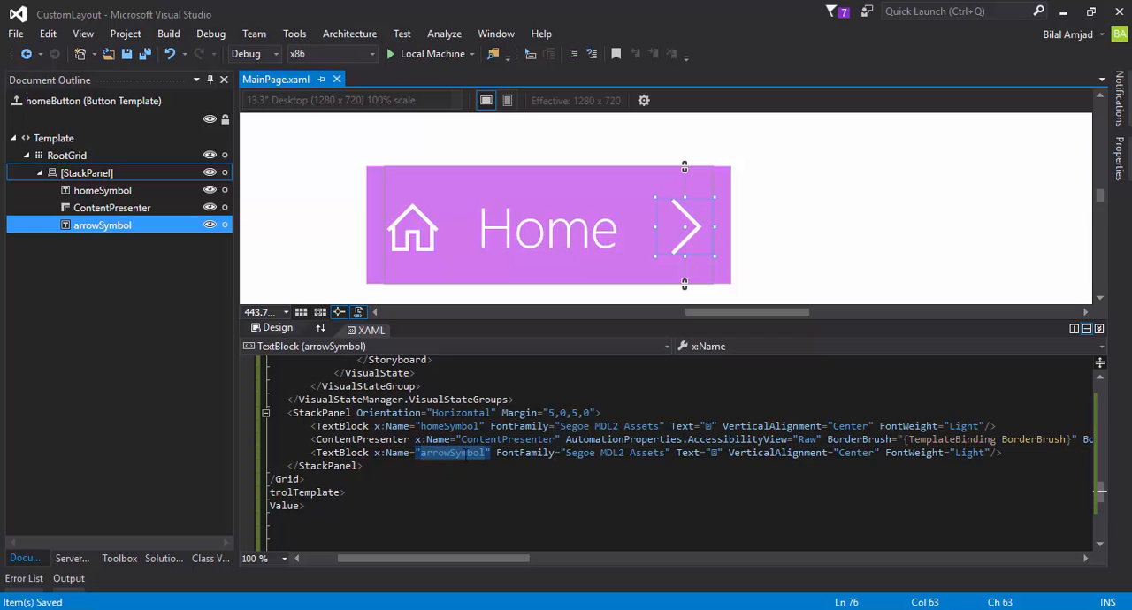
- Add PointerOver Foreground ObjectAnimationUsingKeyFrames targeting homeSymbol and arrowSymbol
{"action": "scroll", "scroll_direction": "up", "scroll_amount": 3}
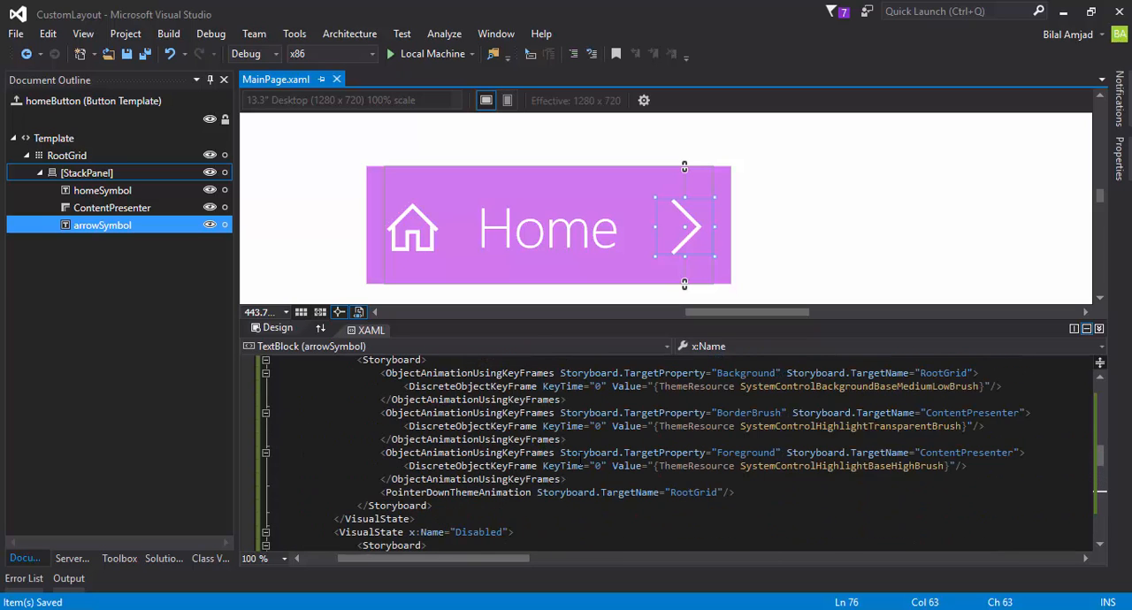
{"action": "scroll", "scroll_direction": "up", "scroll_amount": 3}
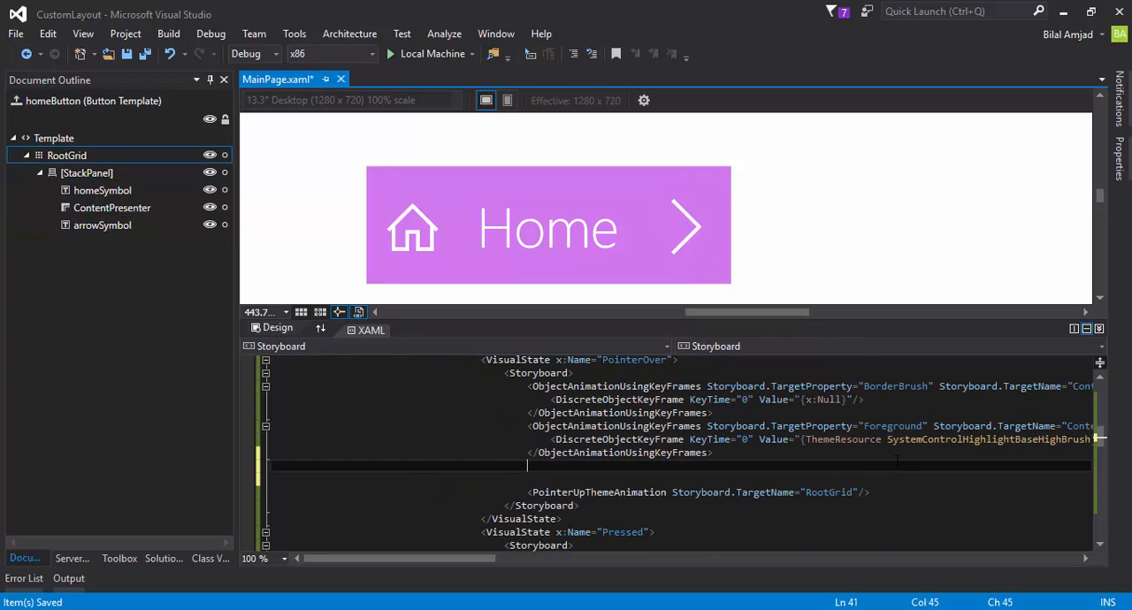
{"action": "type", "text": "<ob"}
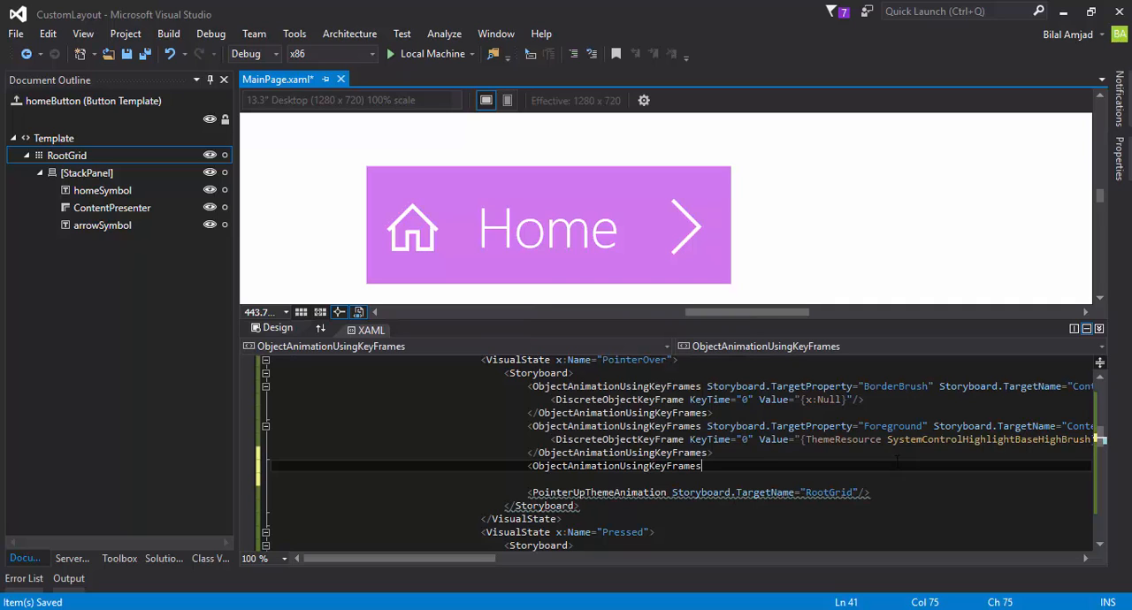
{"action": "key", "text": "Backspace"}
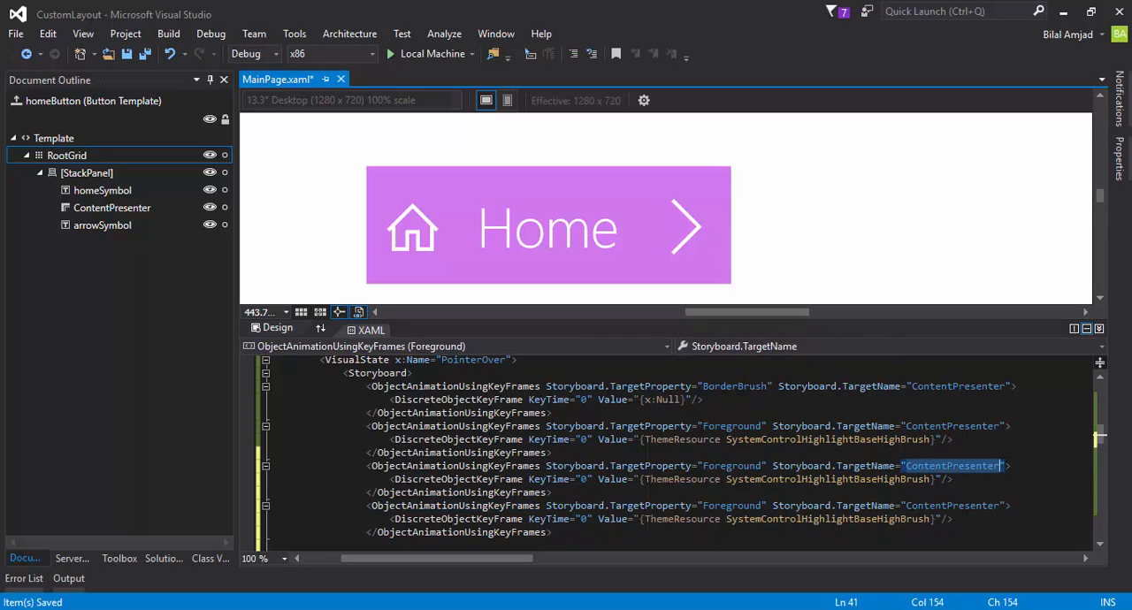
{"action": "type", "text": "home"}
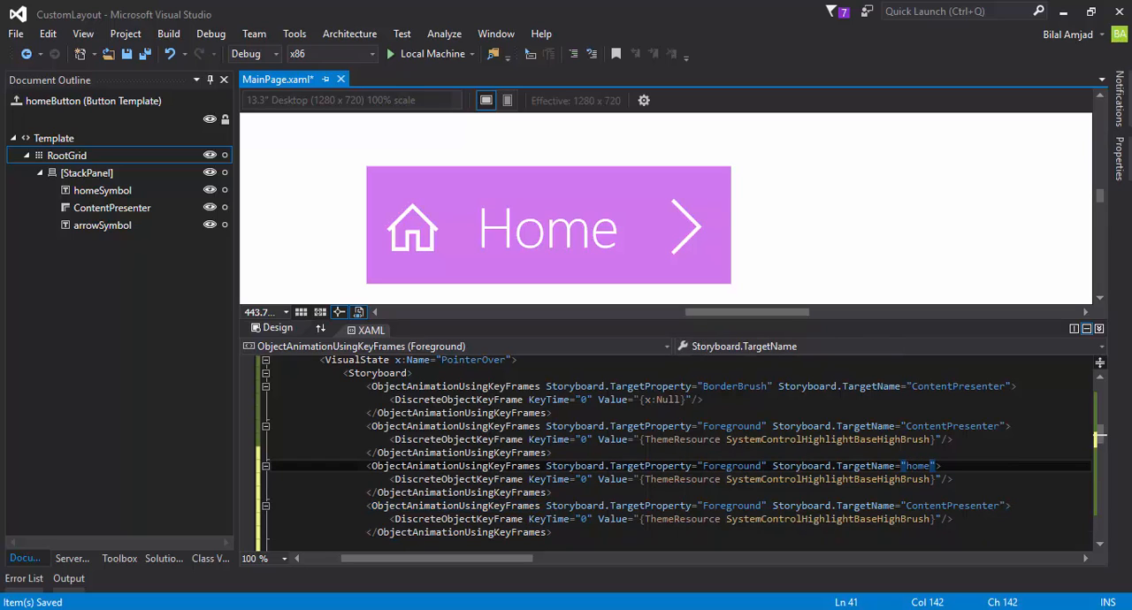
{"action": "type", "text": "Sy,"}
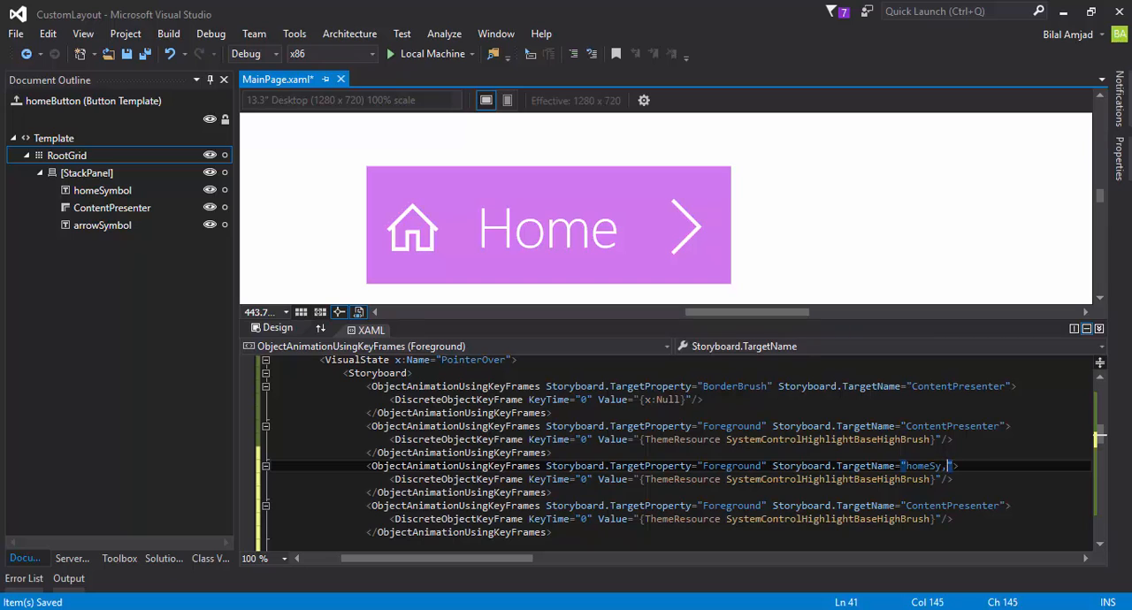
{"action": "type", "text": "mbol"}
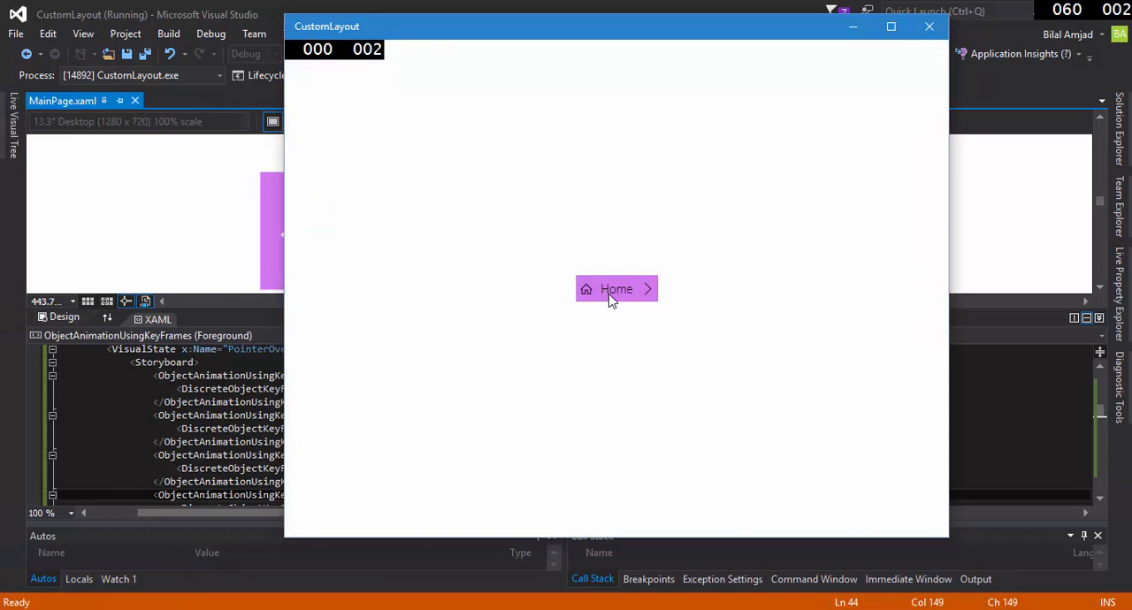
{"action": "mouse_move", "coordinate": [622, 275]}
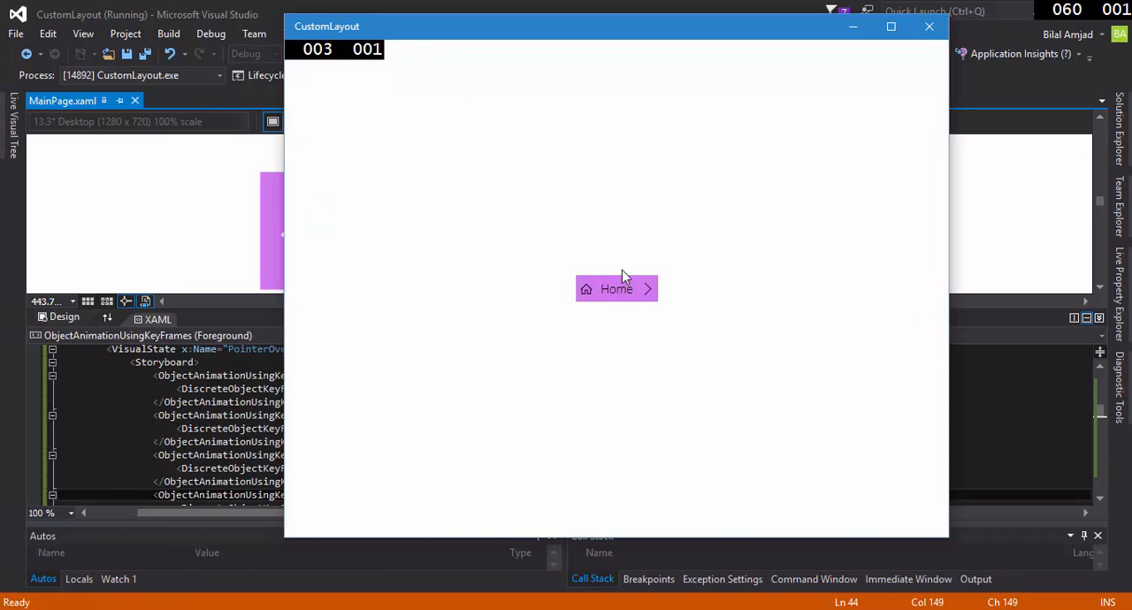
{"action": "mouse_move", "coordinate": [566, 265]}
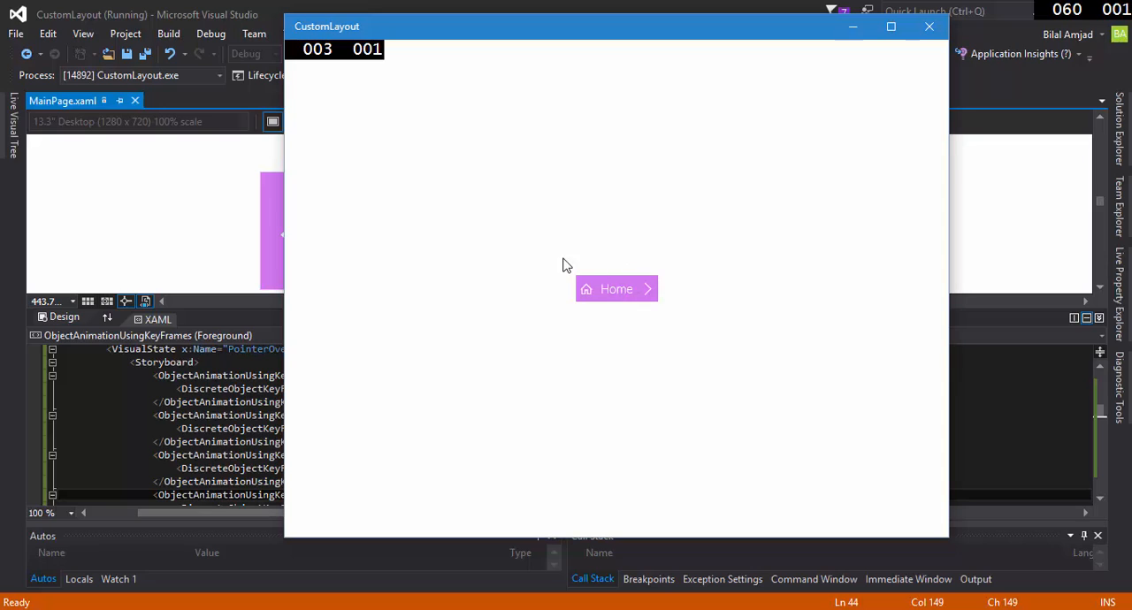
{"action": "mouse_move", "coordinate": [640, 292]}
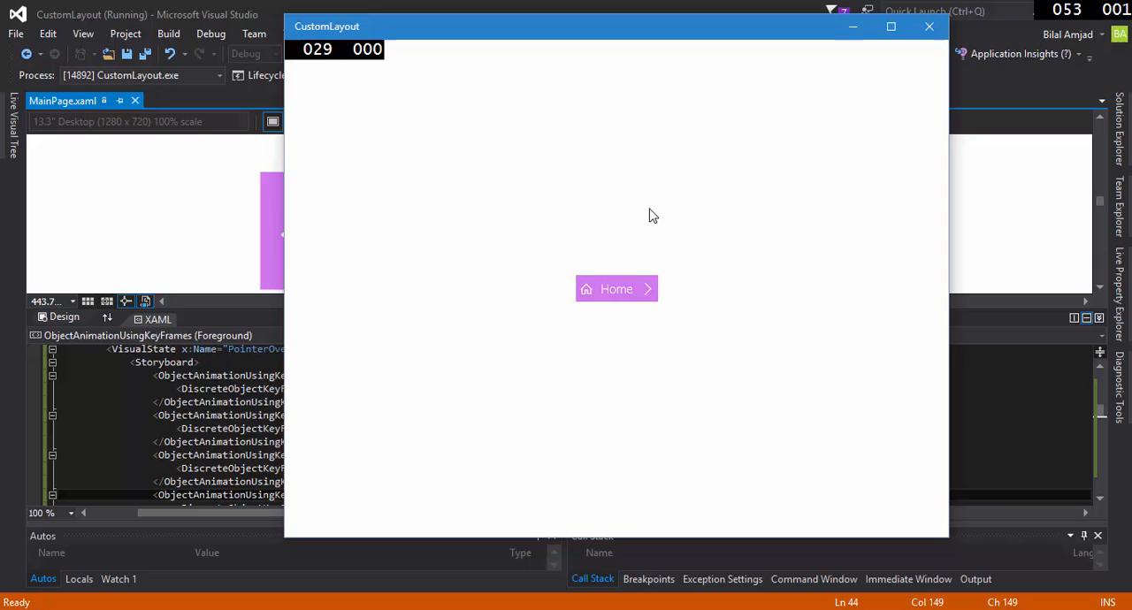
- Maximize CustomLayout, hover and press the Home button, then close the app
{"action": "left_click", "coordinate": [891, 26]}
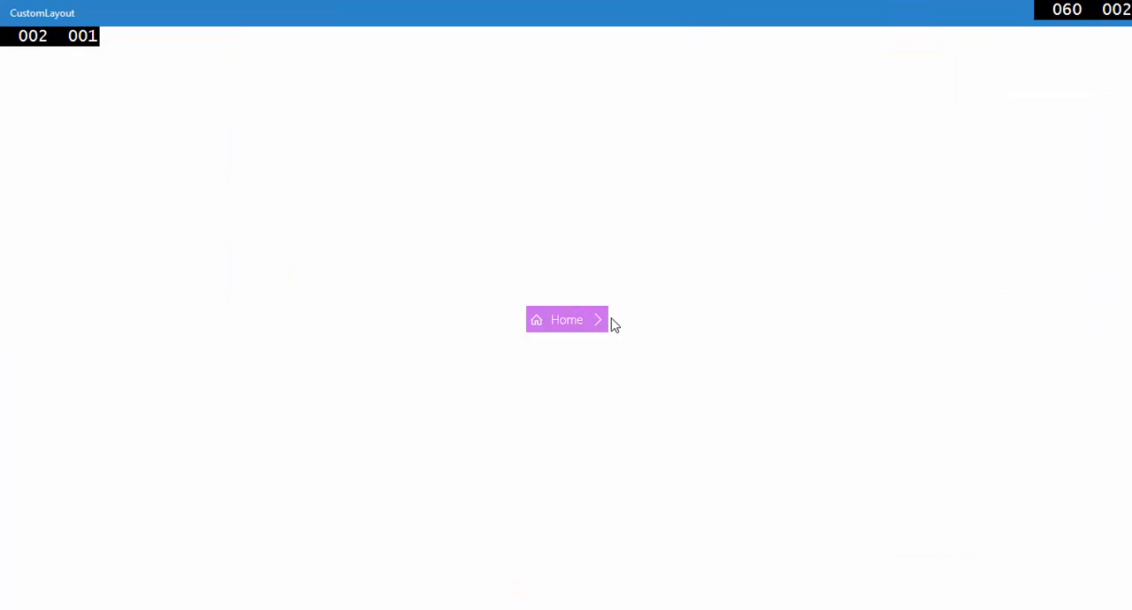
{"action": "left_click", "coordinate": [566, 319]}
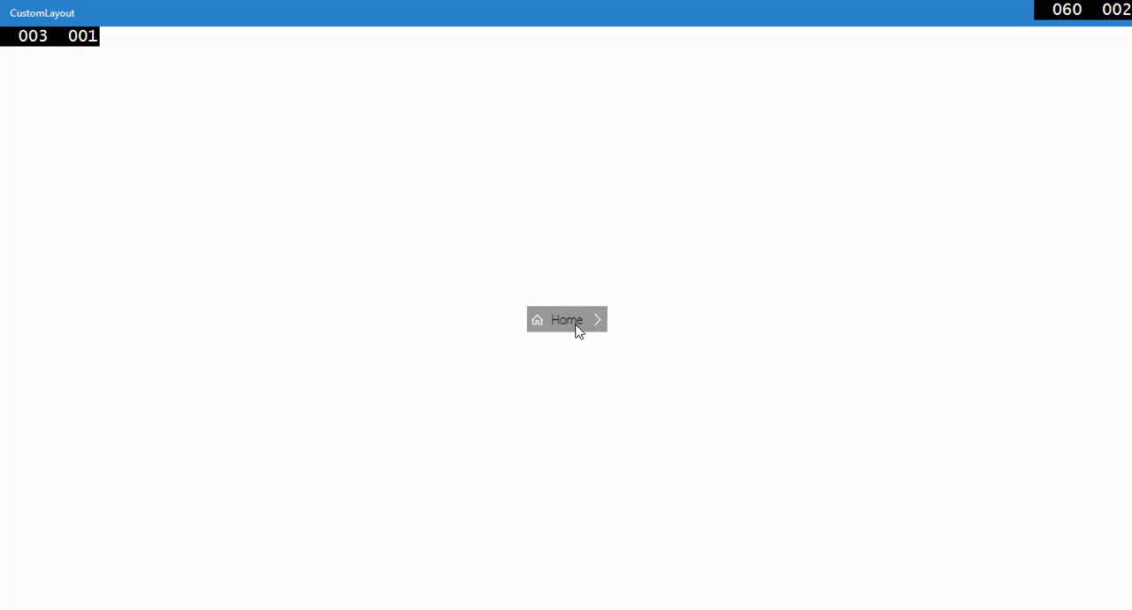
{"action": "left_click", "coordinate": [566, 320]}
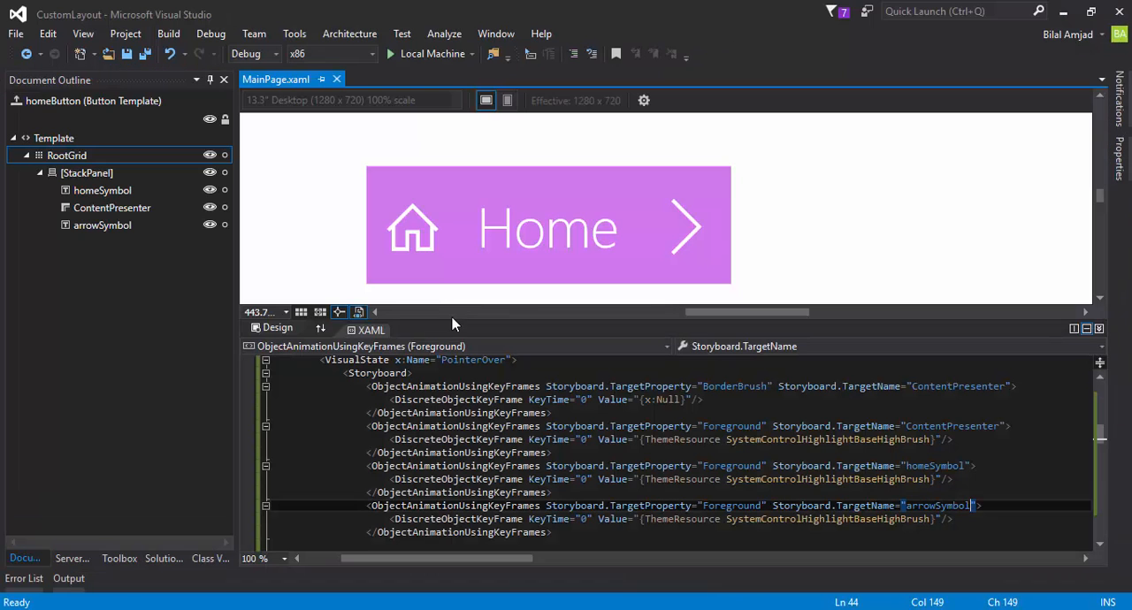
- Replace Pressed BorderBrush/Foreground animations with RootGrid Opacity 0.5, then run the app
{"action": "scroll", "scroll_direction": "up", "scroll_amount": 3}
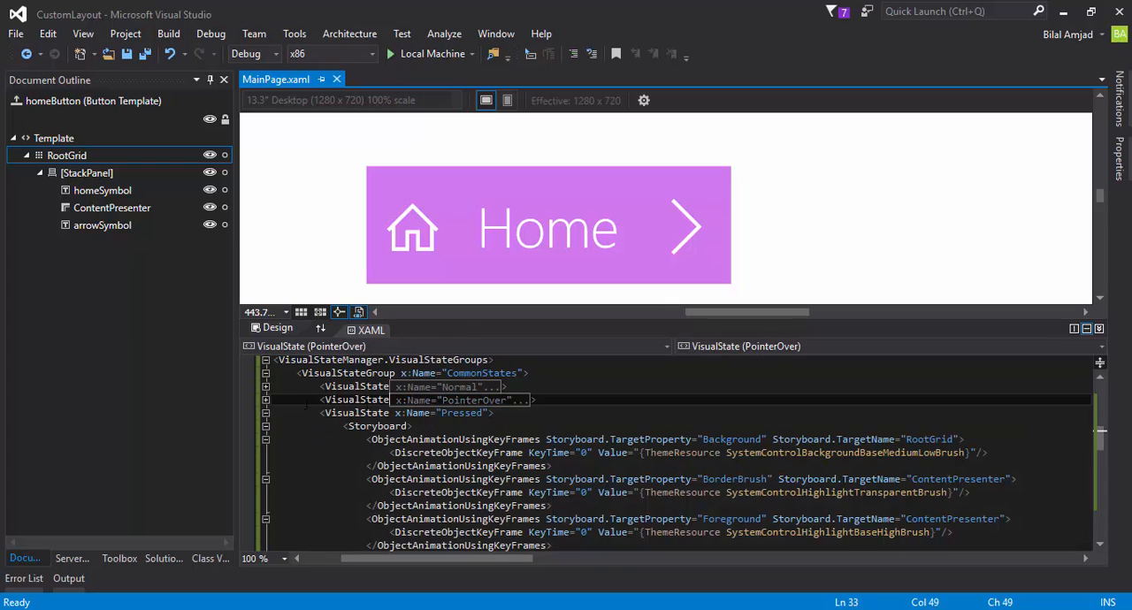
{"action": "scroll", "scroll_direction": "down", "scroll_amount": 3}
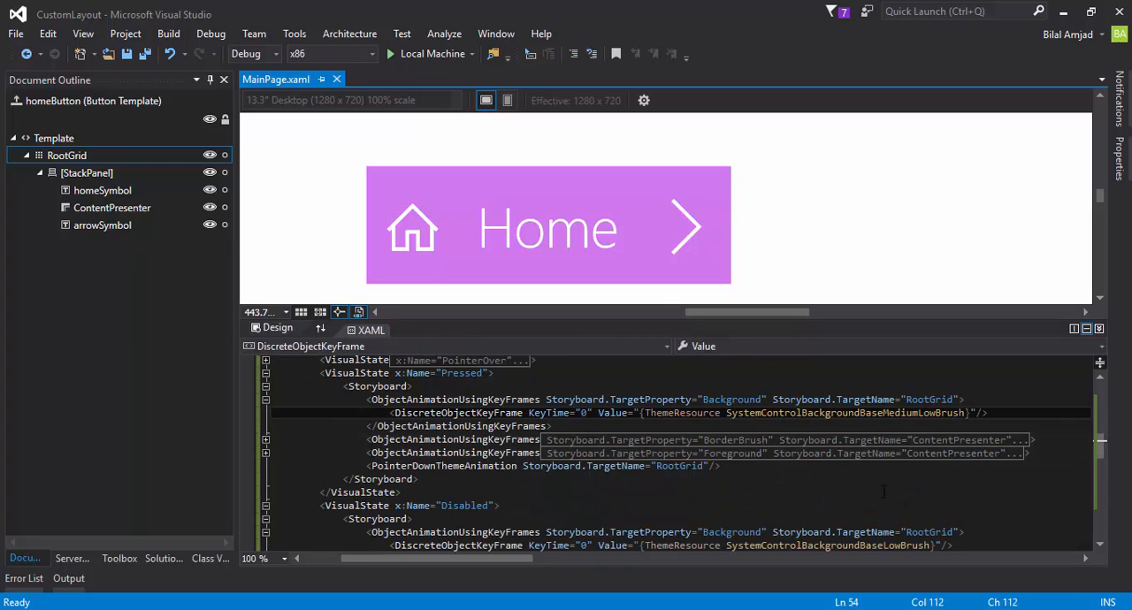
{"action": "left_click", "coordinate": [456, 439]}
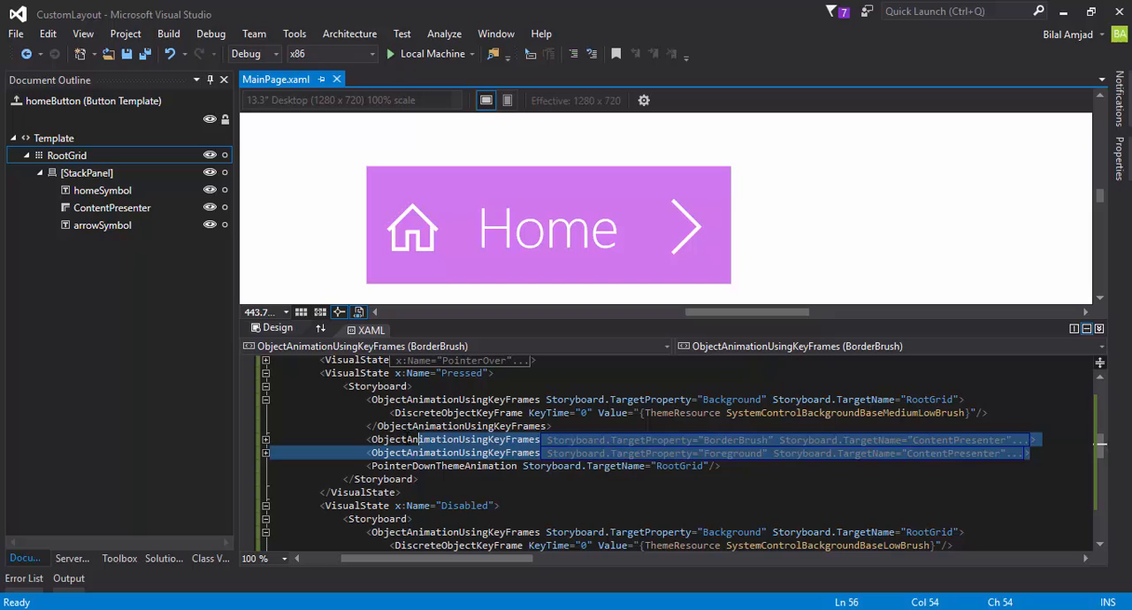
{"action": "key", "text": "Delete"}
{"action": "type", "text": "Opacity"}
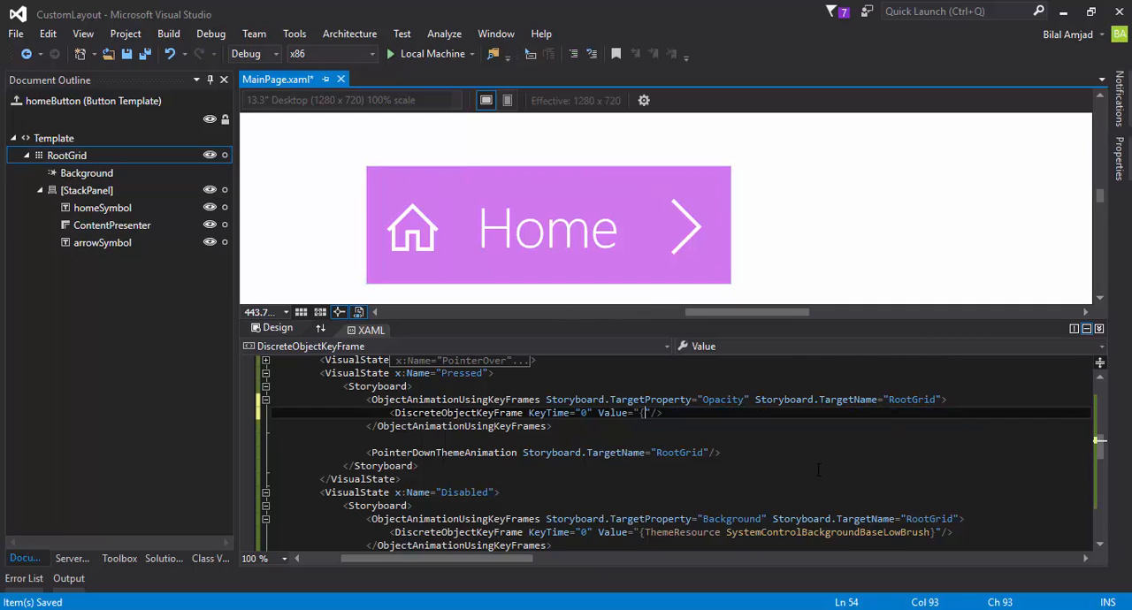
{"action": "type", "text": "0.5"}
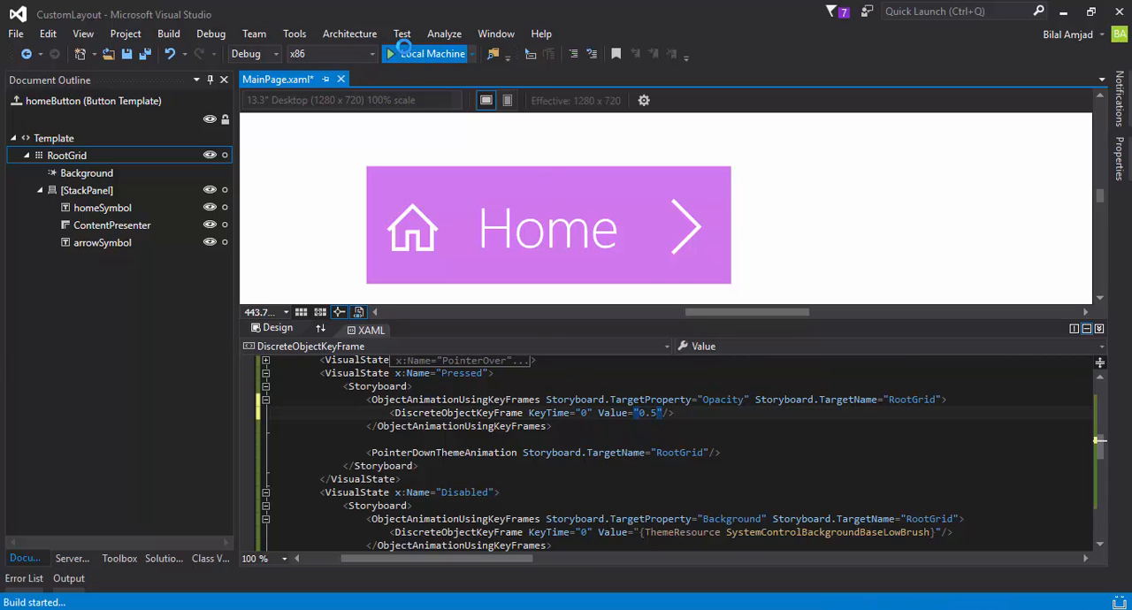
{"action": "left_click", "coordinate": [429, 54]}
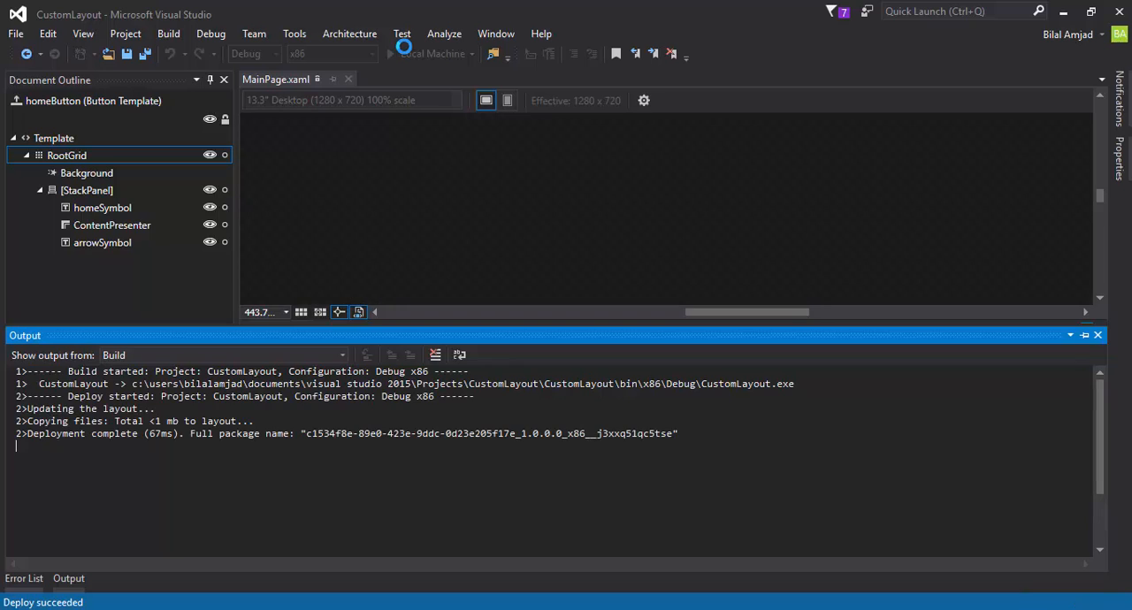
- Run CustomLayout, view the Home button's faded pressed state, and leave full screen
{"action": "left_click", "coordinate": [390, 54]}
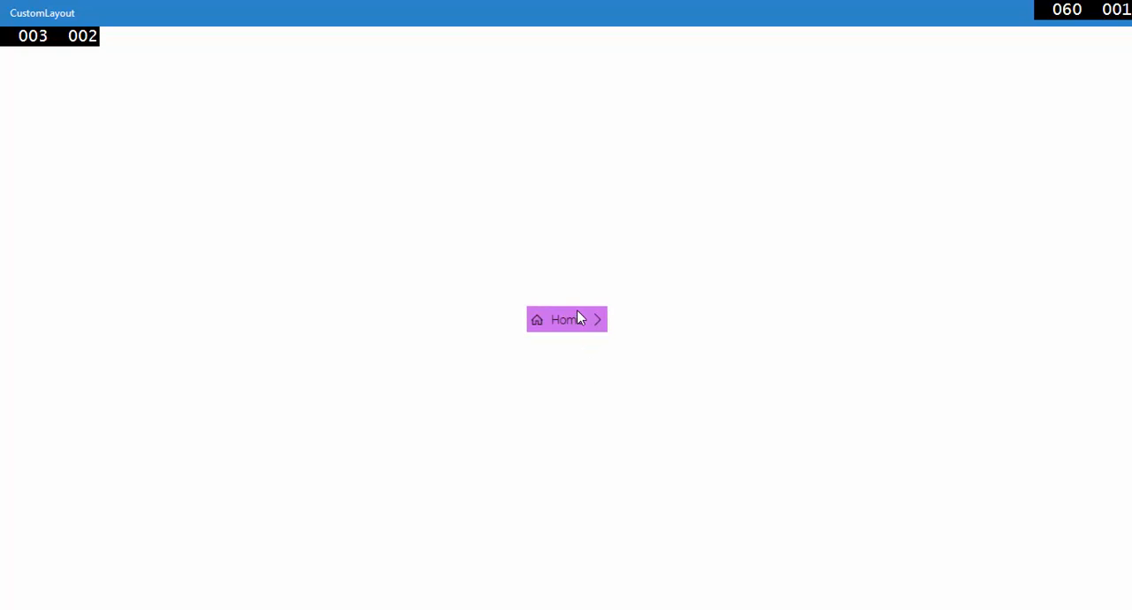
{"action": "mouse_move", "coordinate": [1024, 10]}
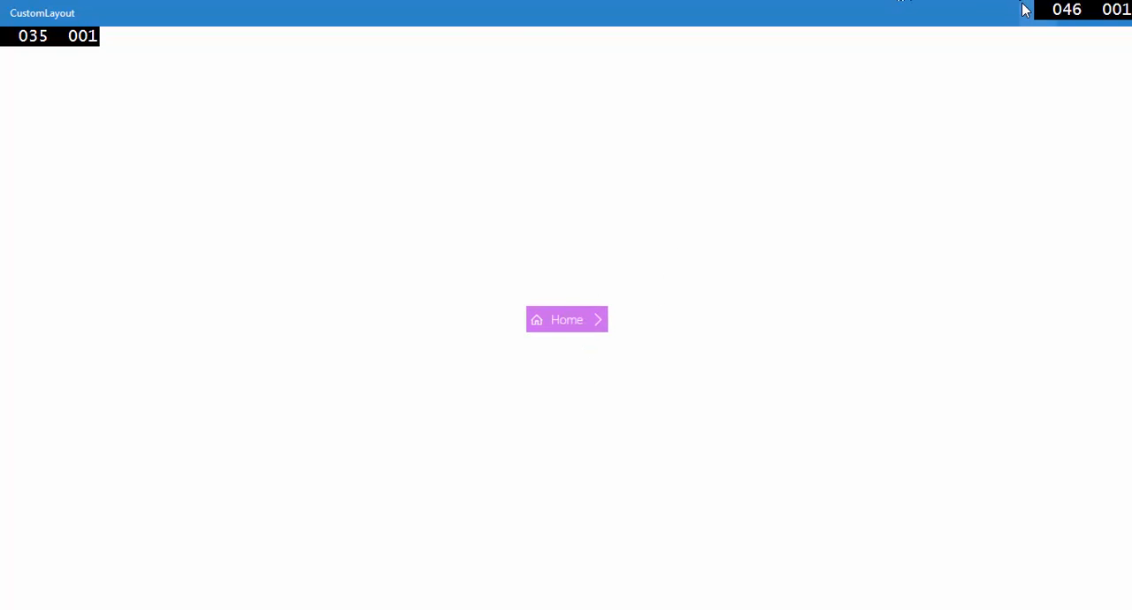
{"action": "left_click", "coordinate": [524, 38]}
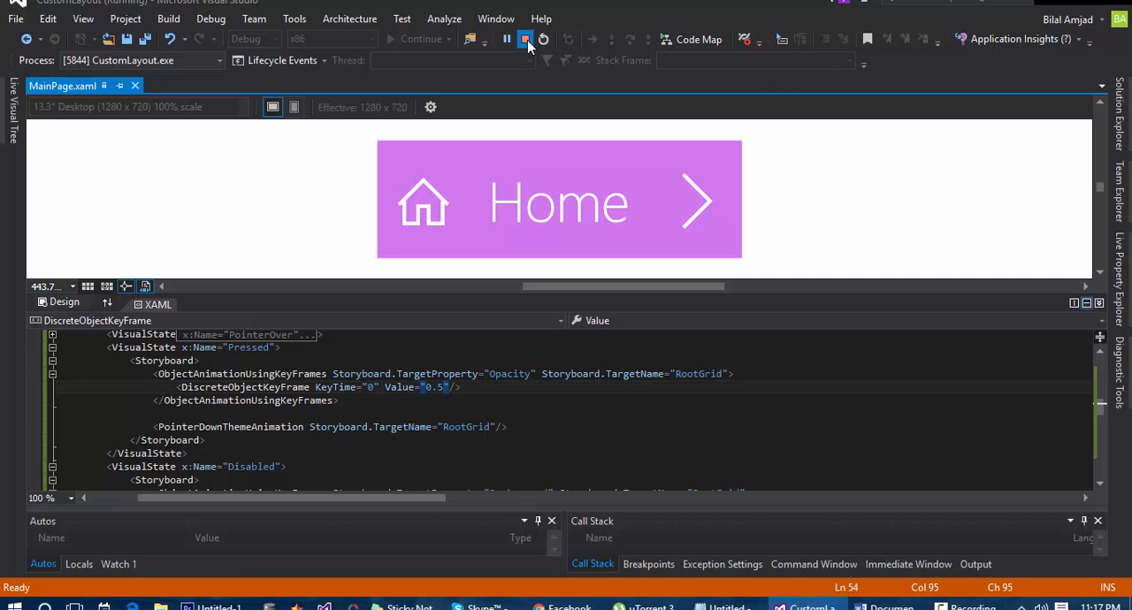
- Stop debugging and change the Pressed opacity Value from 0.5 to 0.8
{"action": "left_click", "coordinate": [525, 38]}
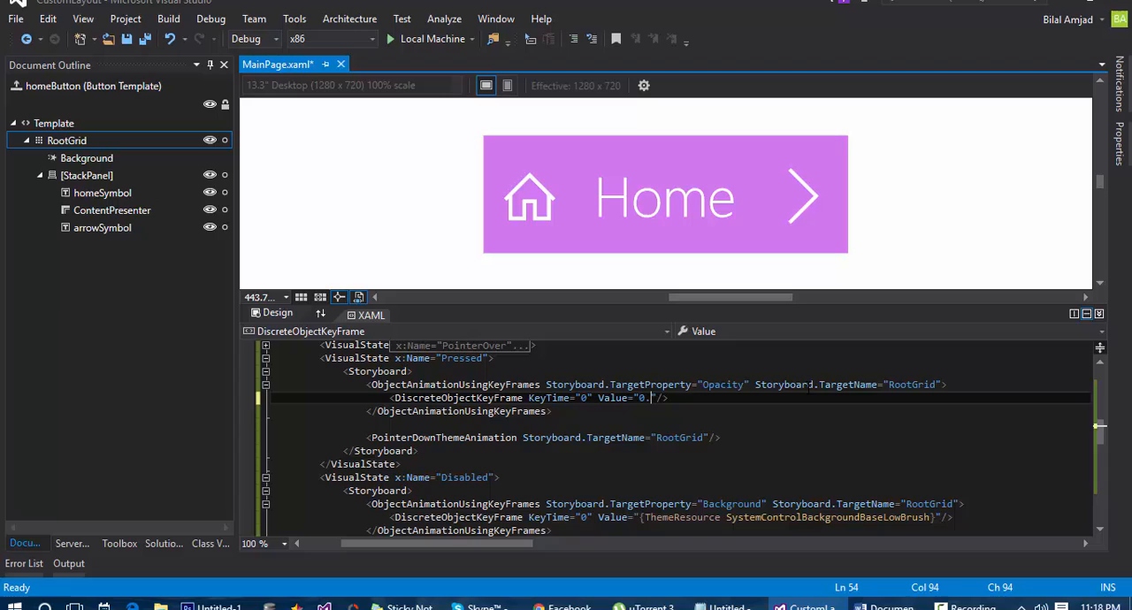
{"action": "type", "text": "8"}
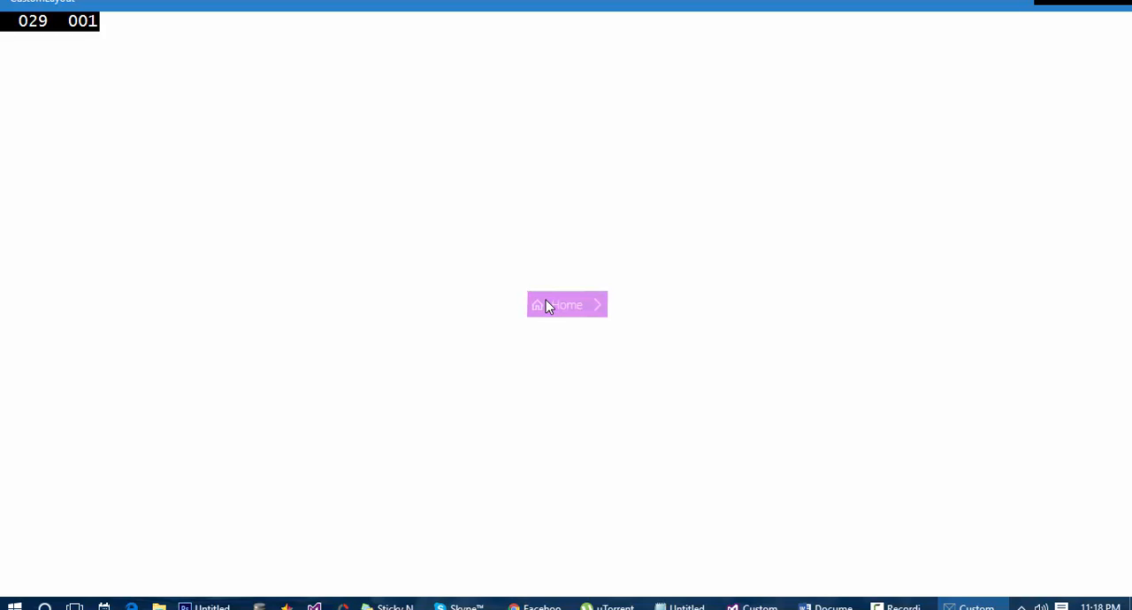
{"action": "mouse_move", "coordinate": [791, 161]}
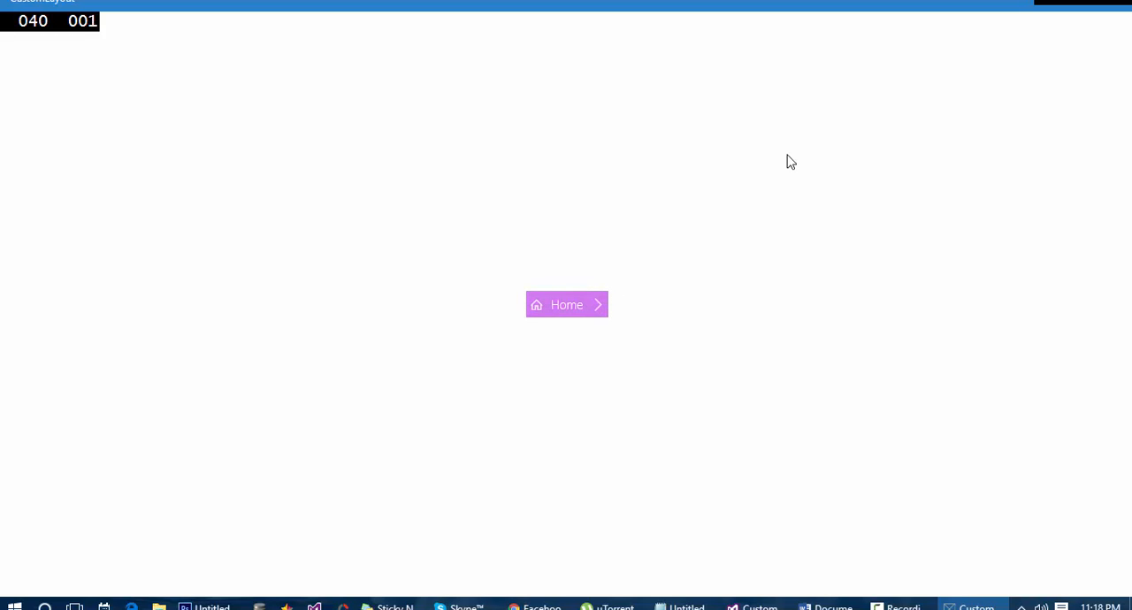